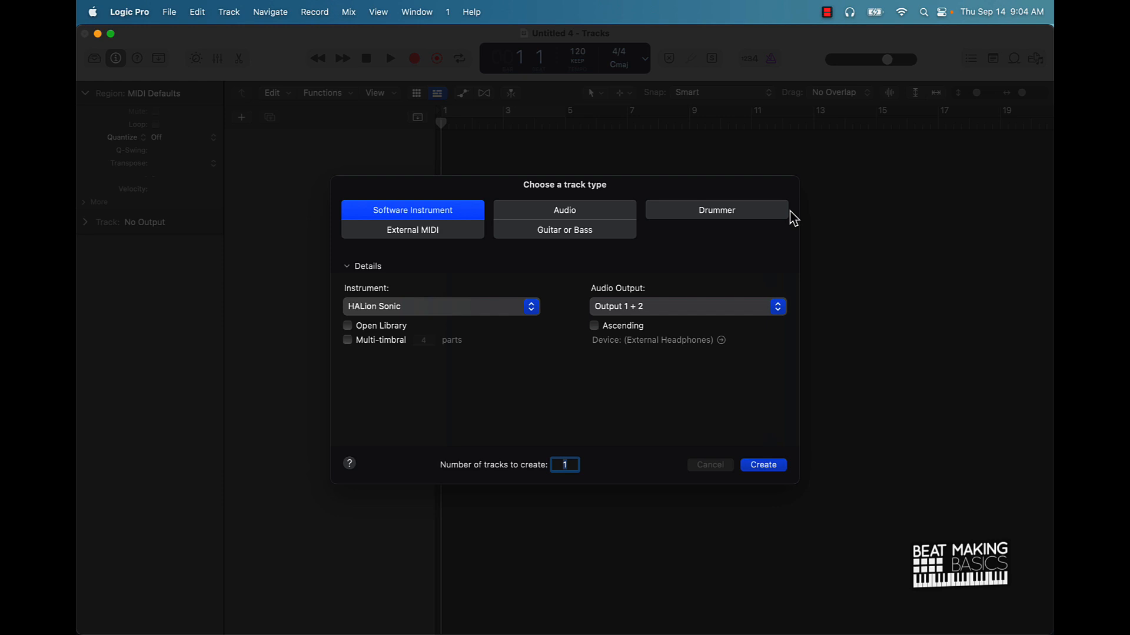
Create an instrument track hosting HALion Sonic 7 and dismiss the phone battery notification
left_click(563, 465)
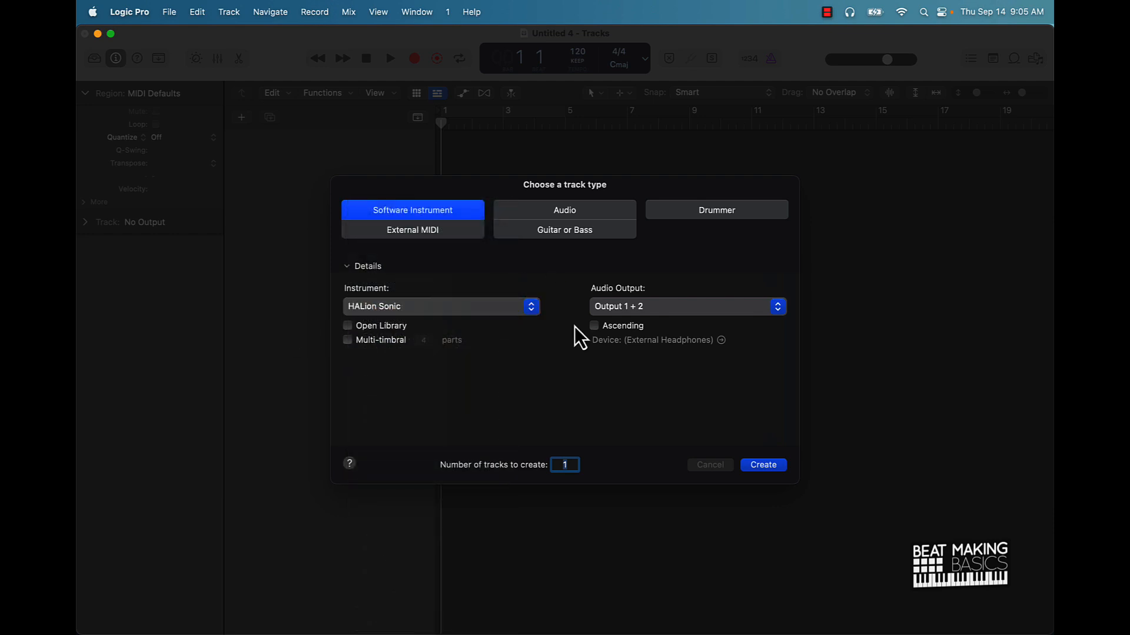
mouse_move(710, 332)
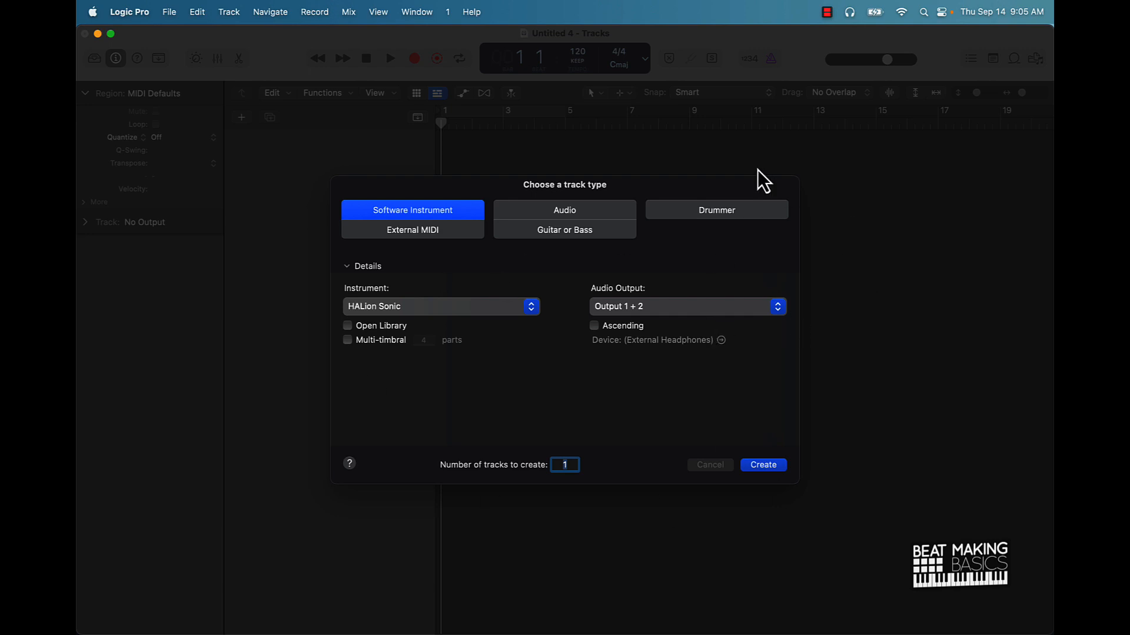
mouse_move(521, 207)
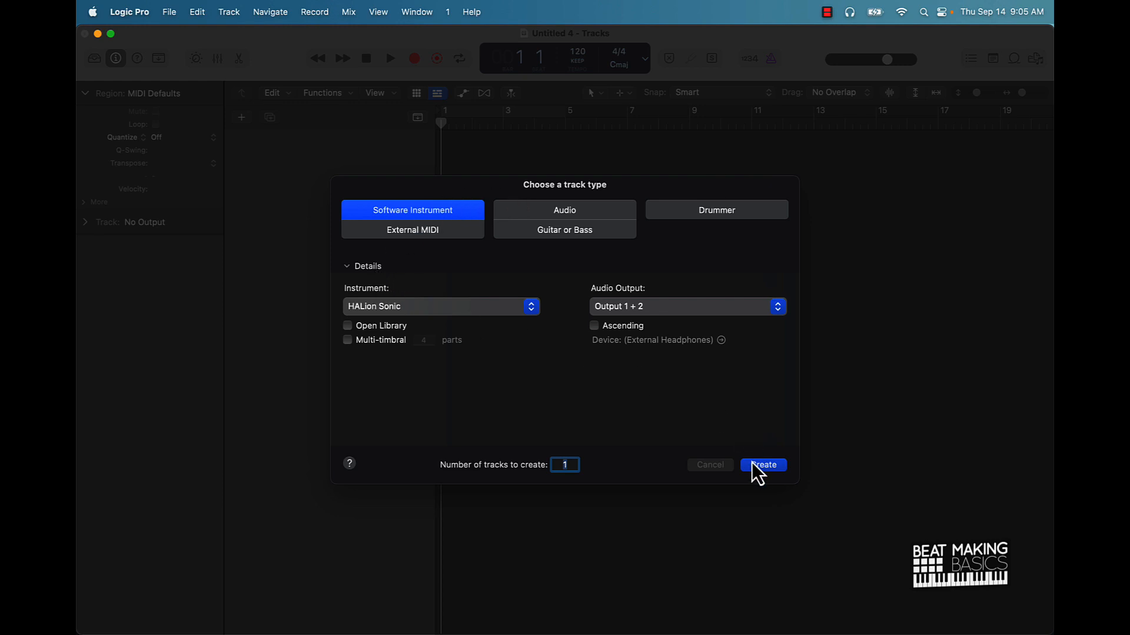
left_click(762, 465)
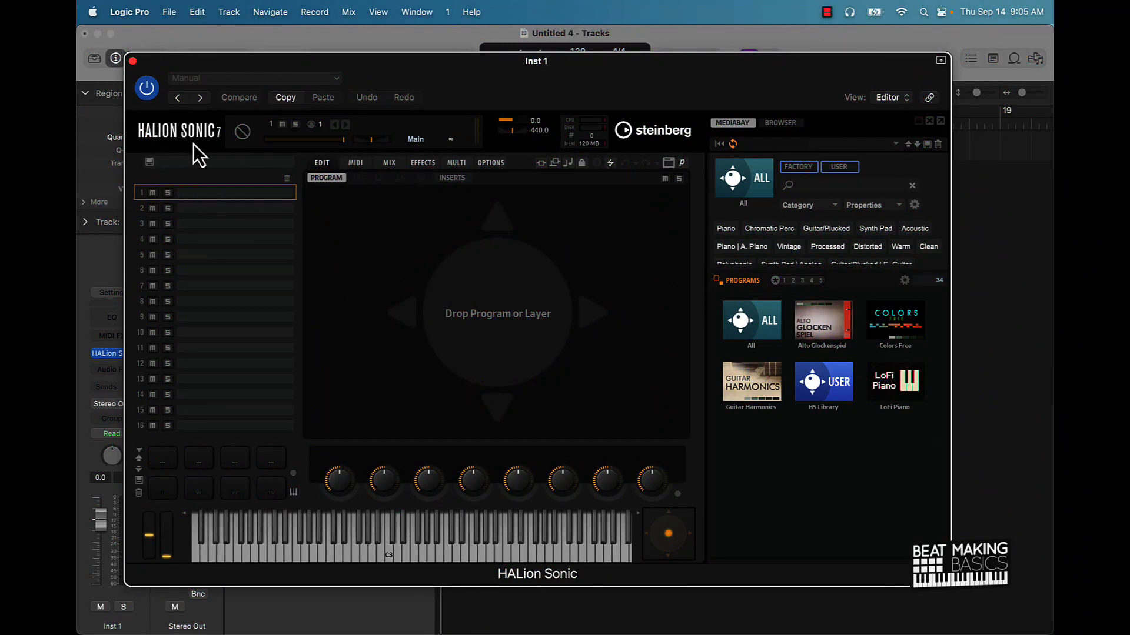
mouse_move(213, 148)
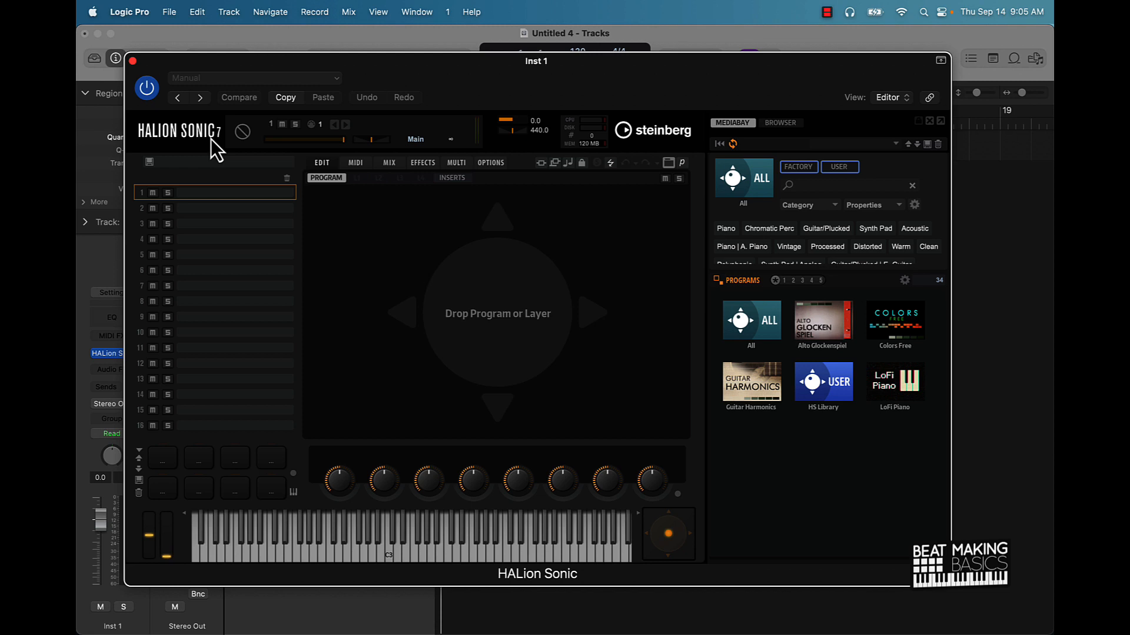
mouse_move(718, 92)
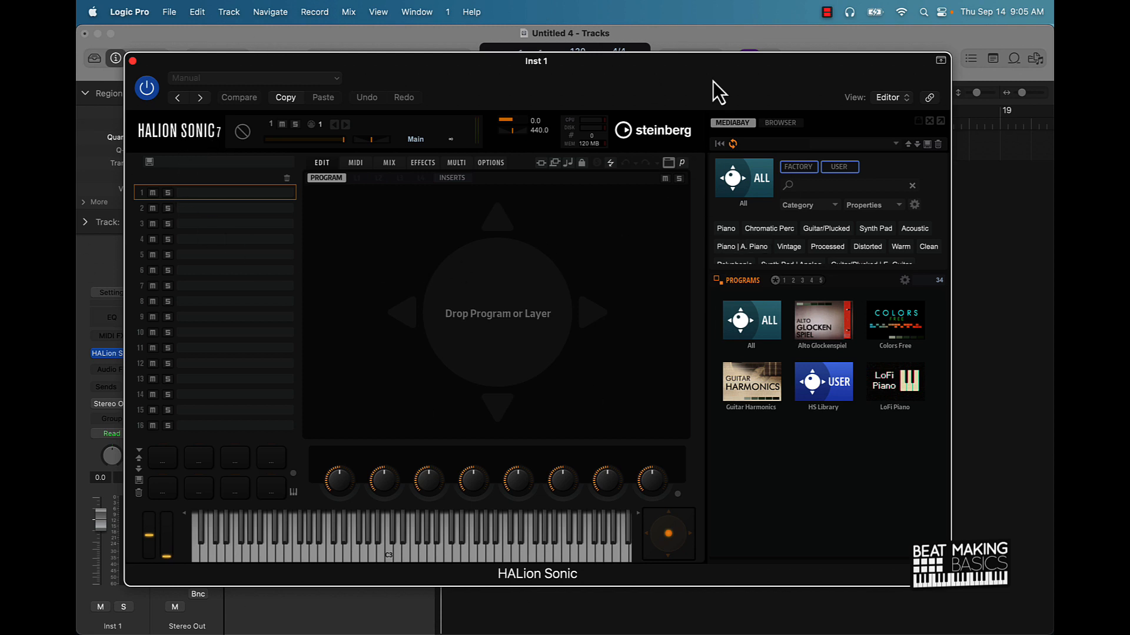
mouse_move(434, 274)
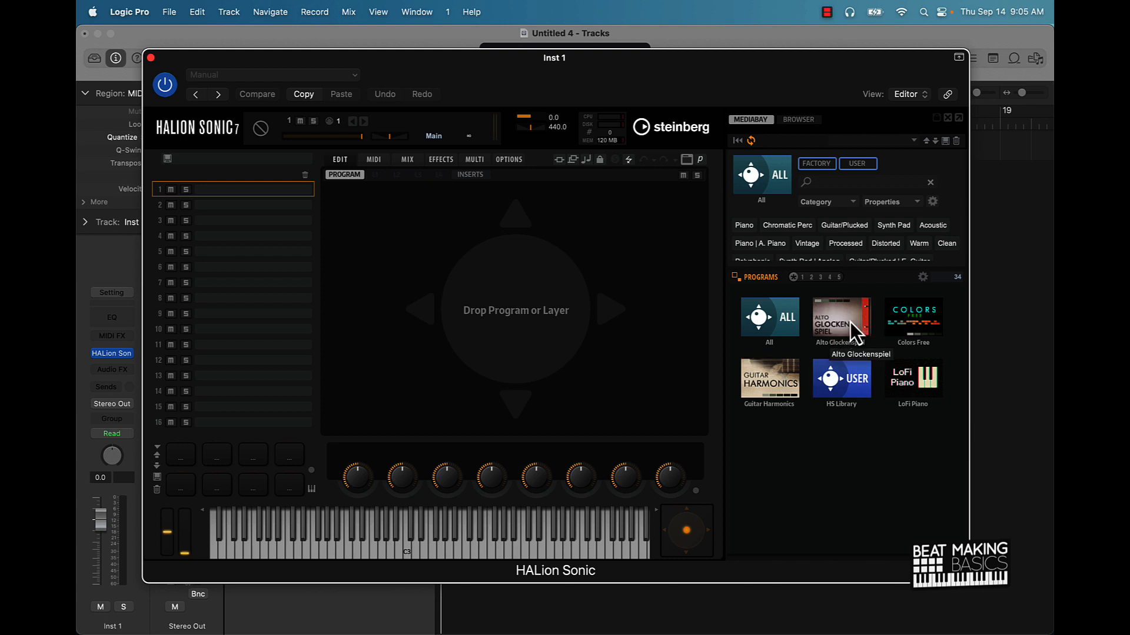
mouse_move(926, 460)
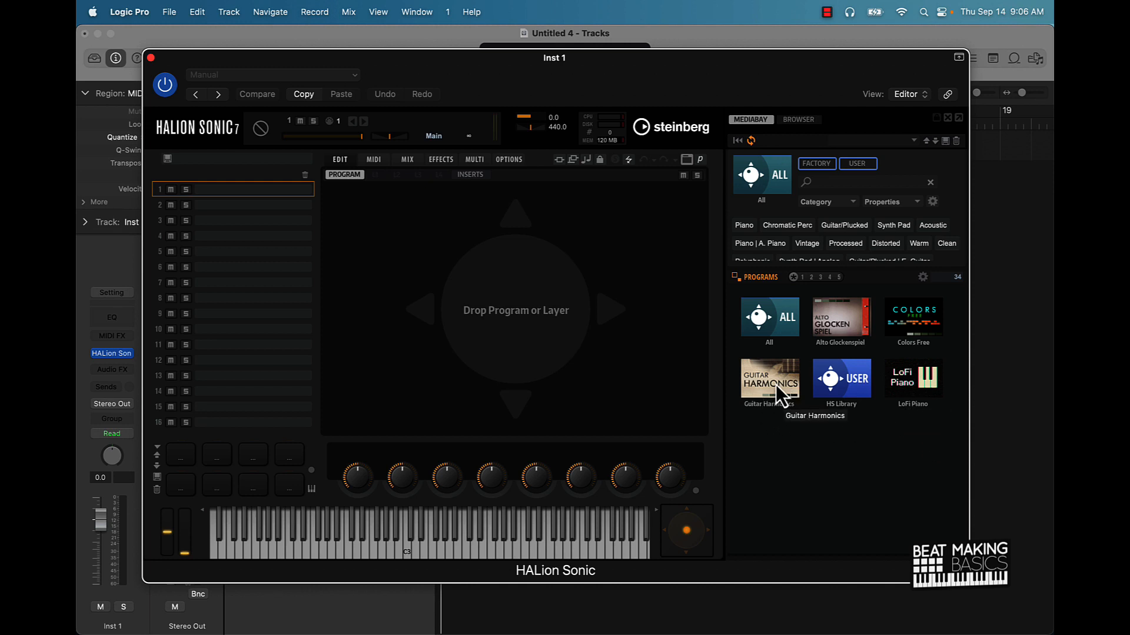
mouse_move(822, 495)
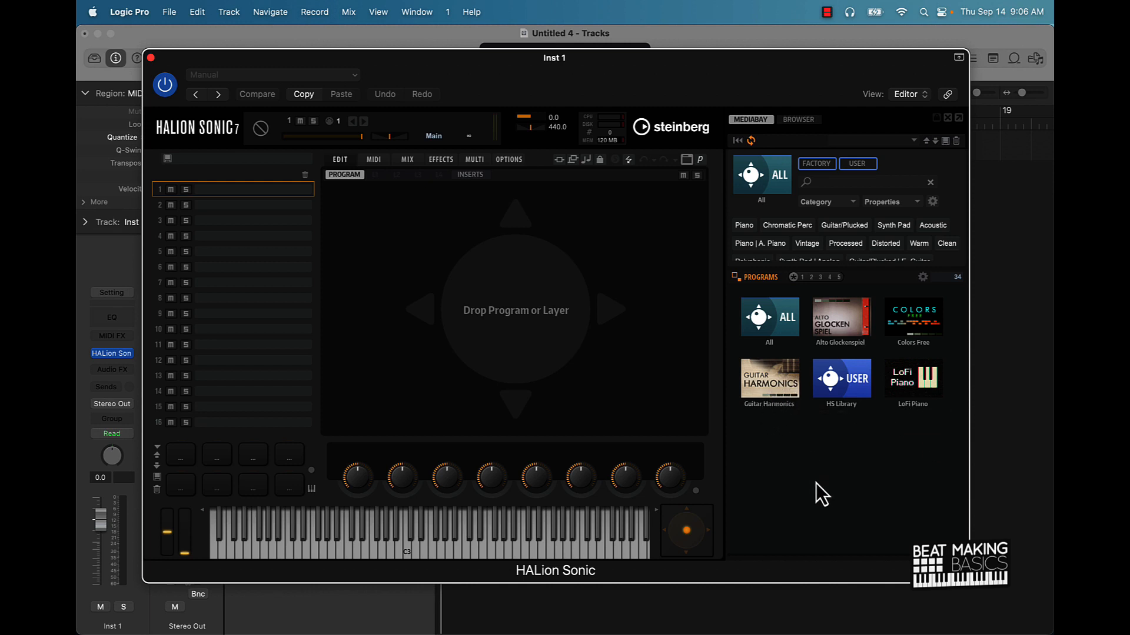
mouse_move(417, 231)
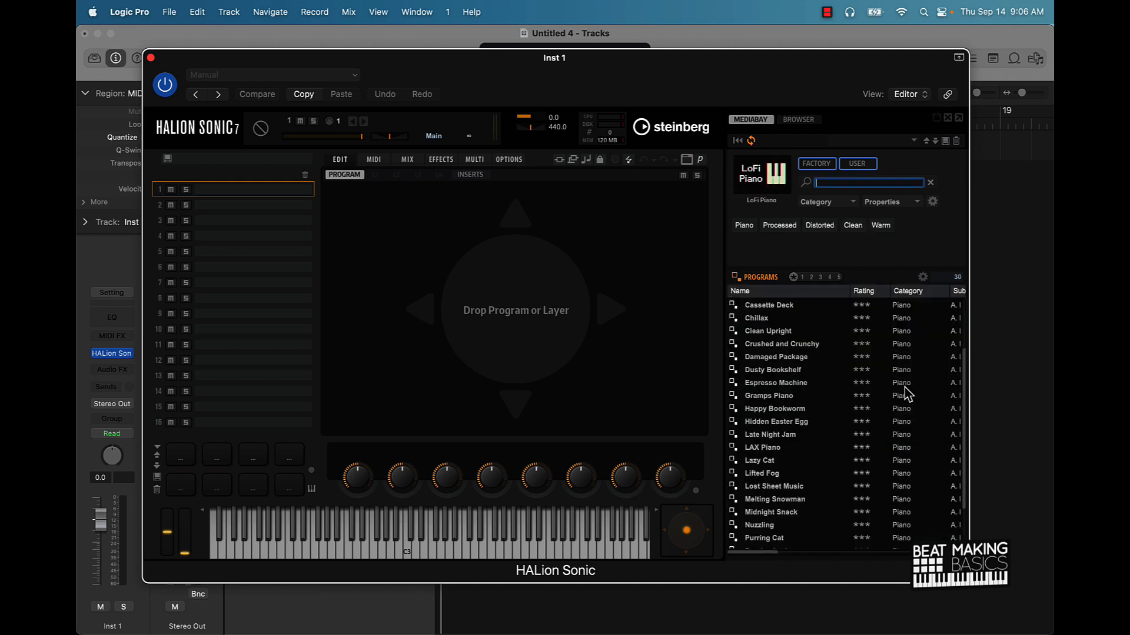
mouse_move(896, 338)
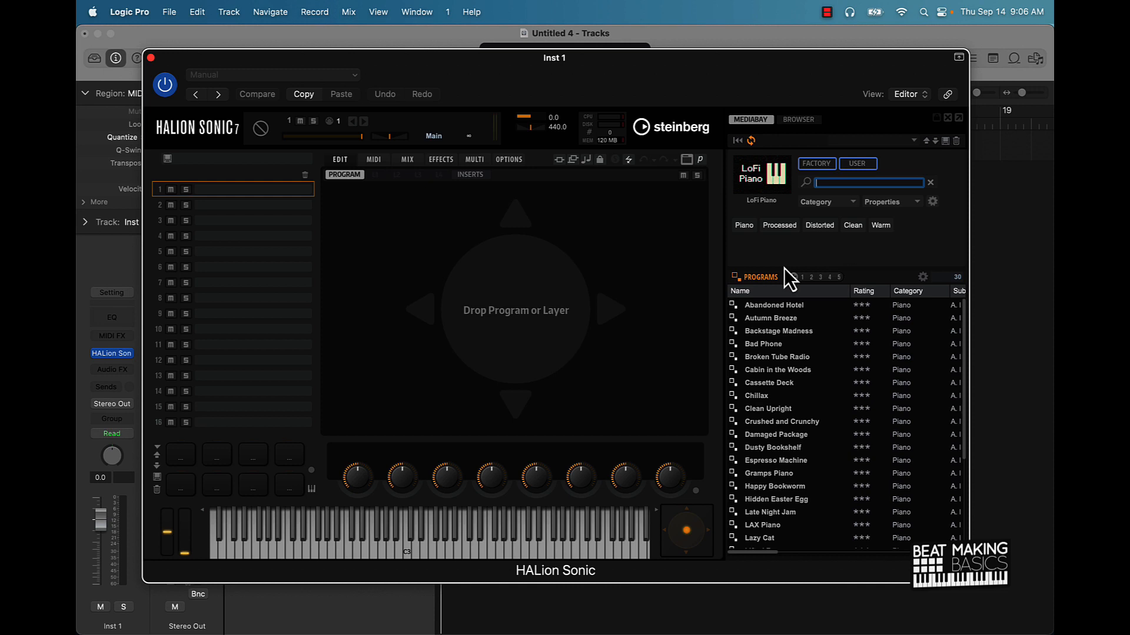
mouse_move(771, 325)
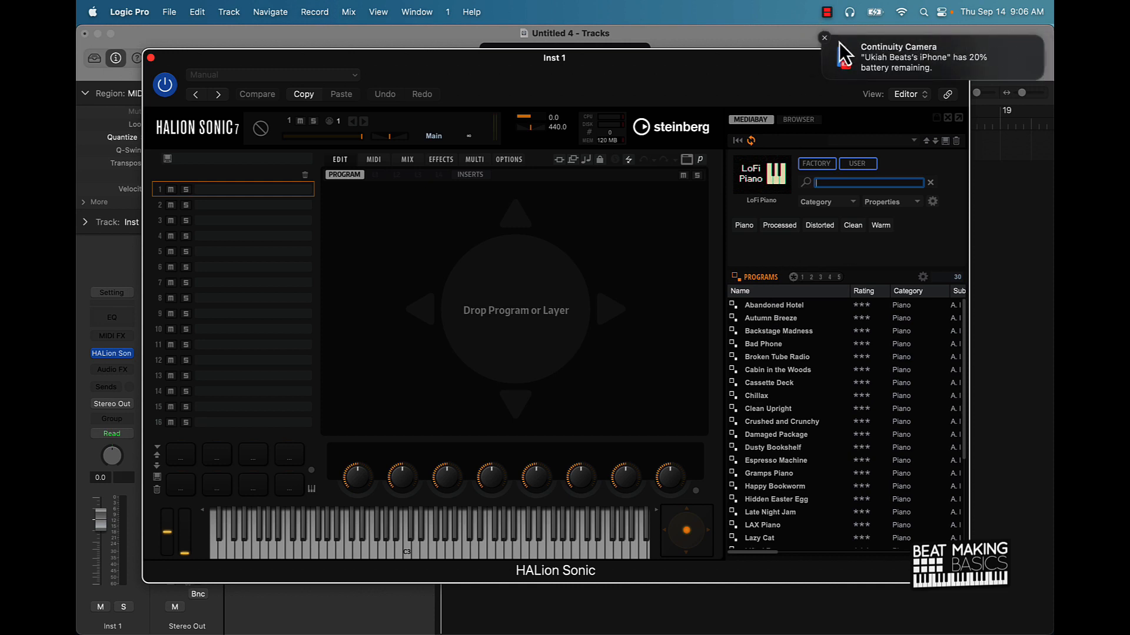
left_click(823, 37)
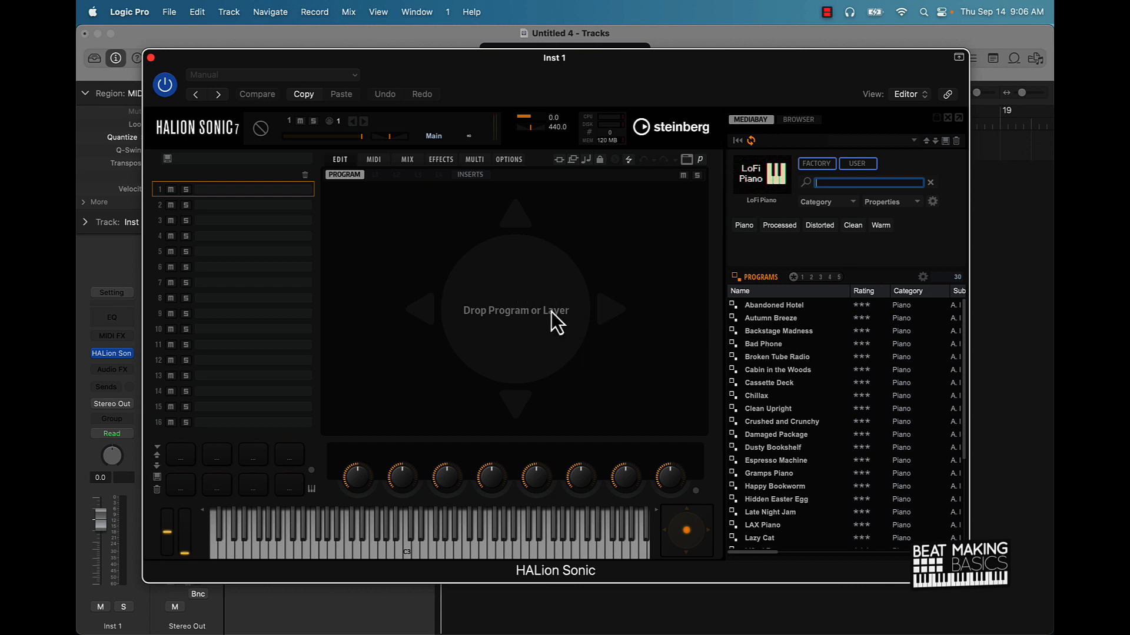
mouse_move(349, 285)
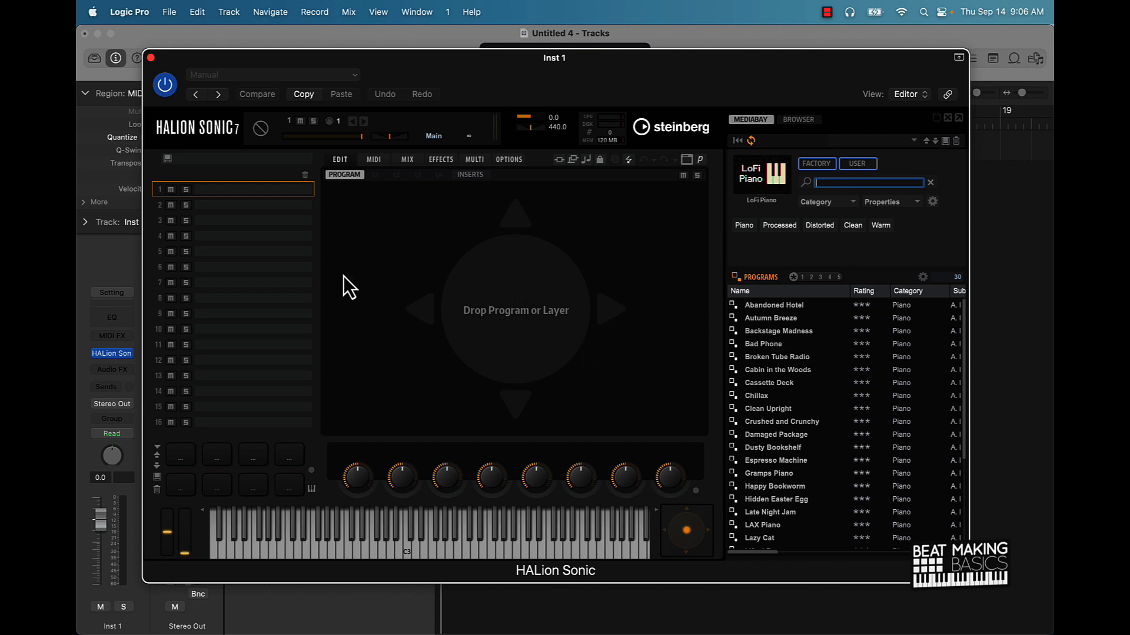
mouse_move(785, 326)
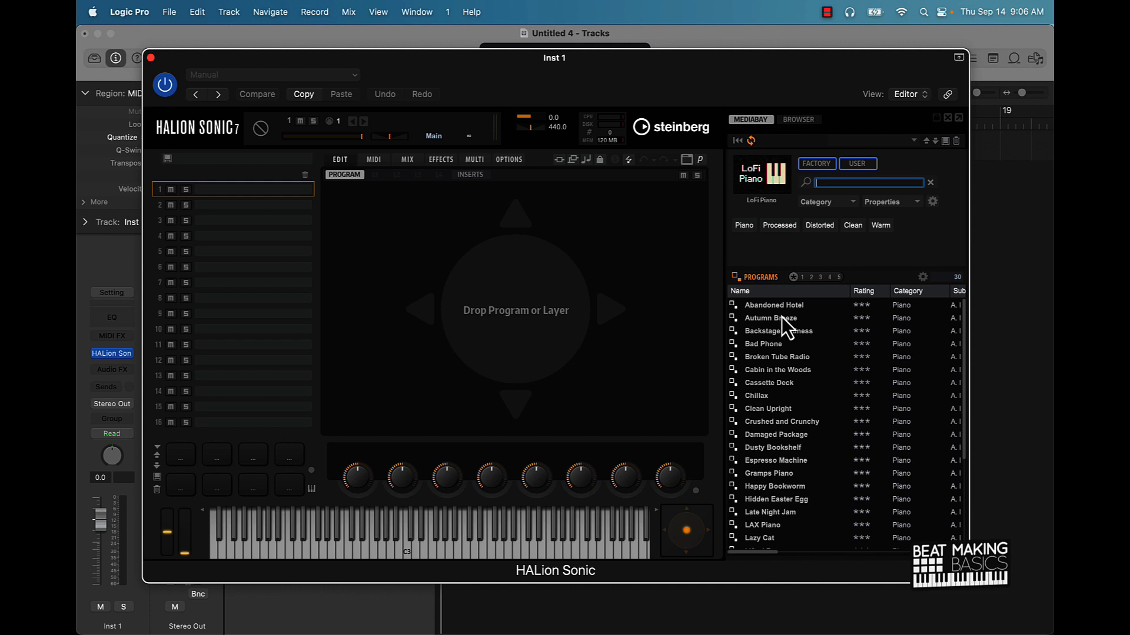
Load Autumn Breeze into the first slot and close the Musical Typing keyboard
left_click(771, 317)
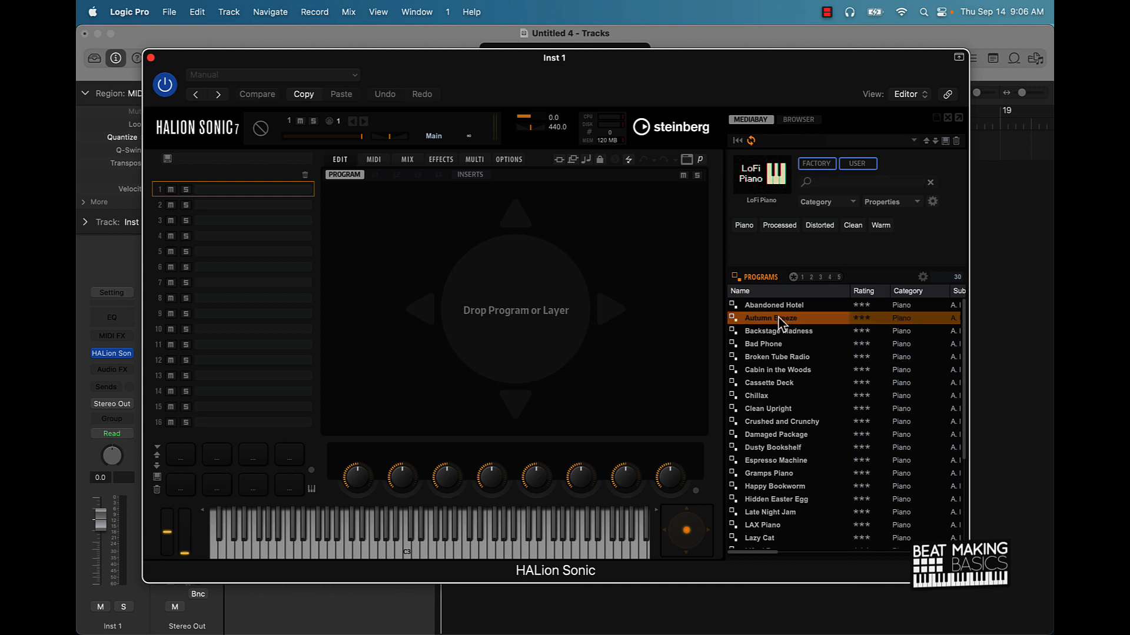
double_click(771, 318)
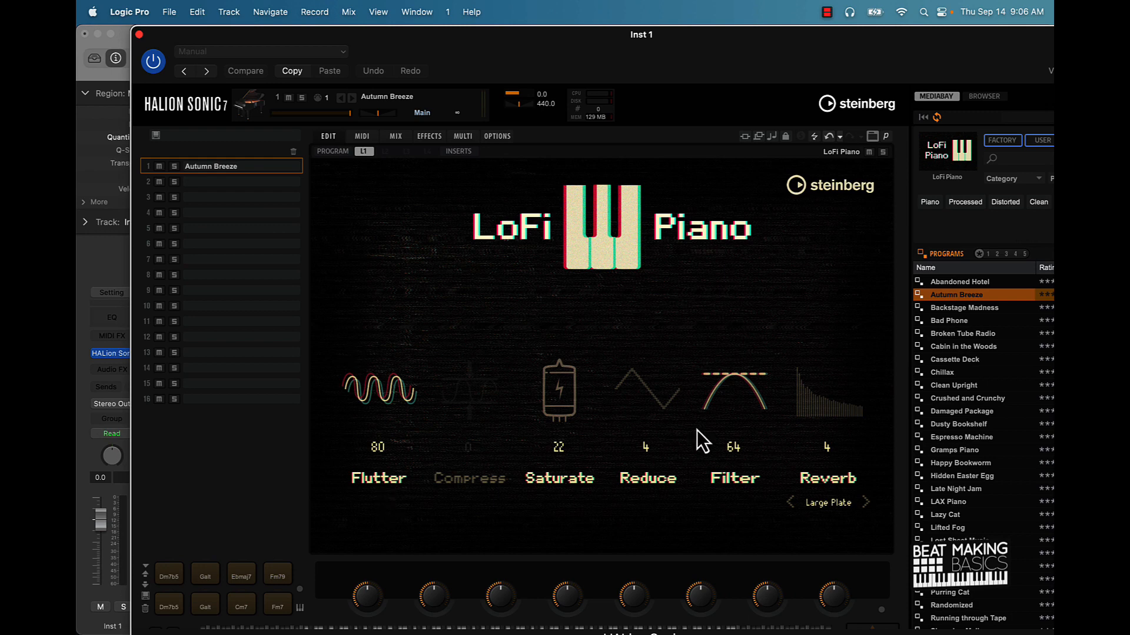
mouse_move(562, 511)
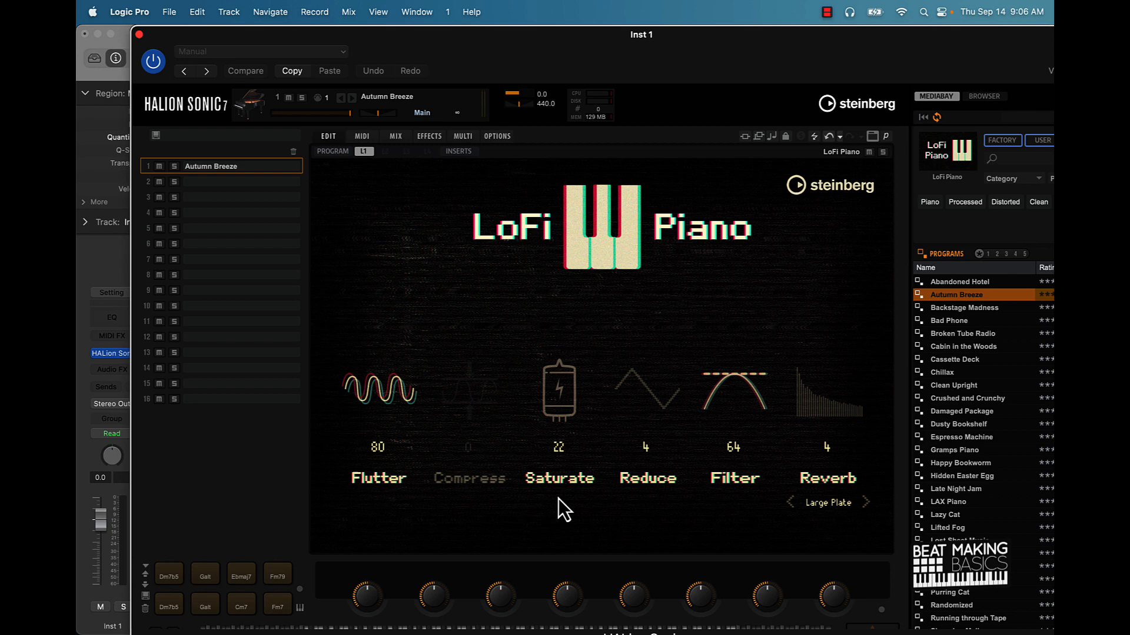
mouse_move(863, 509)
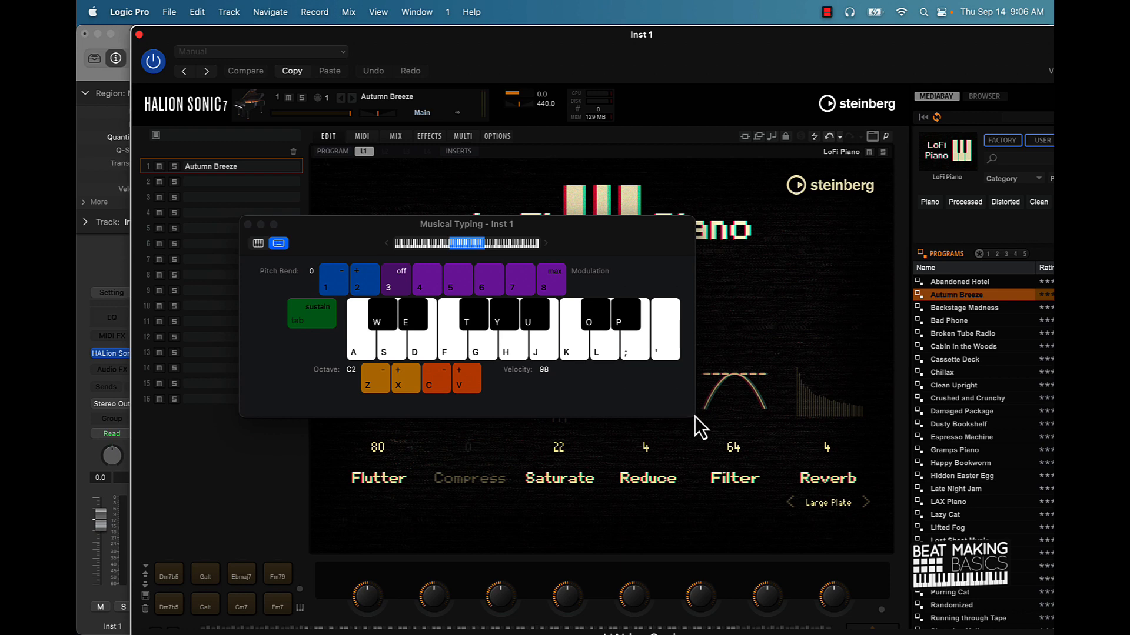
left_click_drag(466, 223, 856, 33)
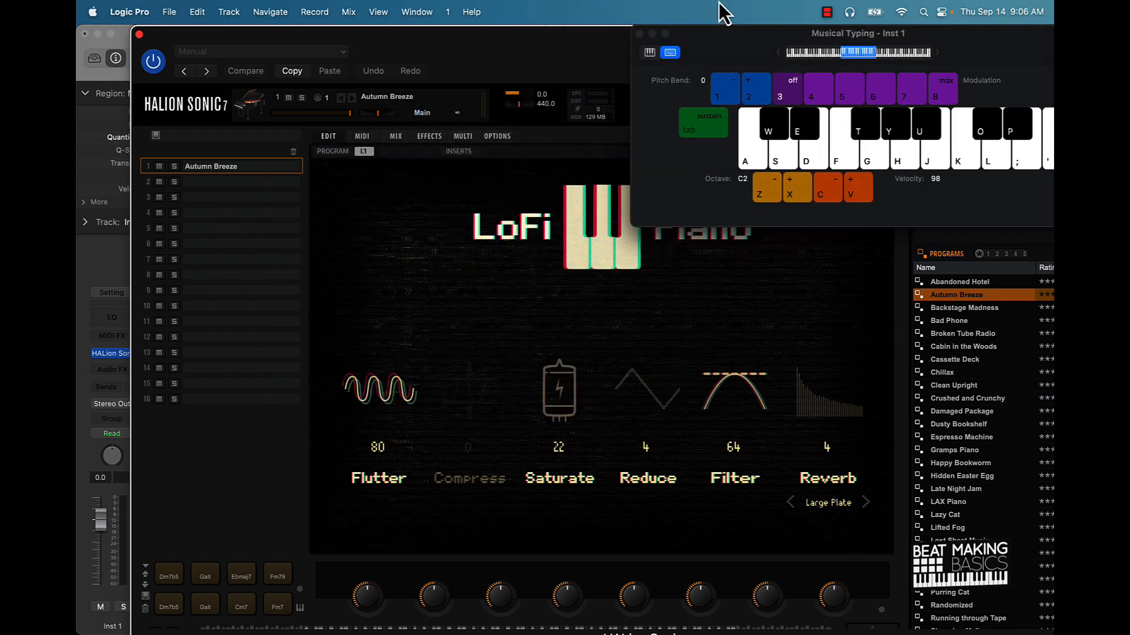
left_click(640, 33)
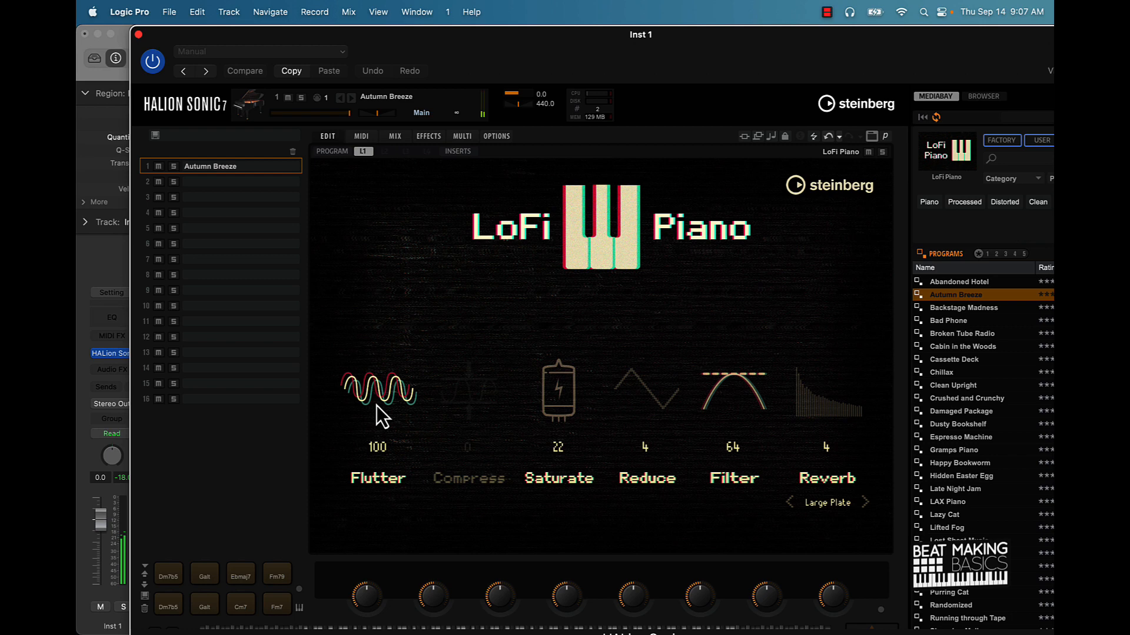
mouse_move(388, 360)
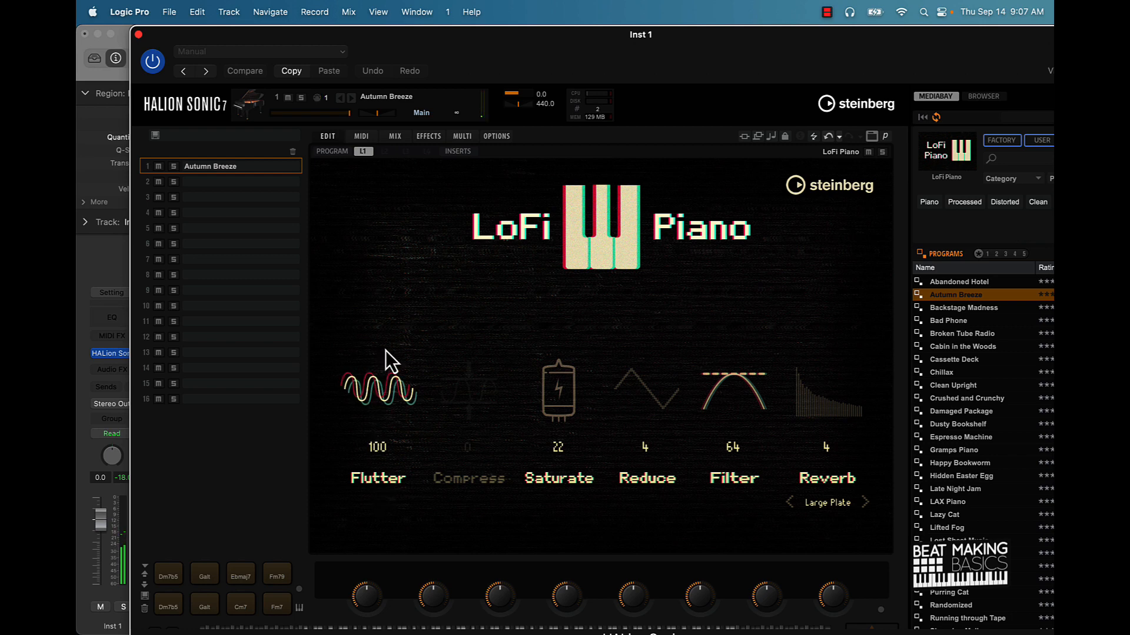
mouse_move(468, 501)
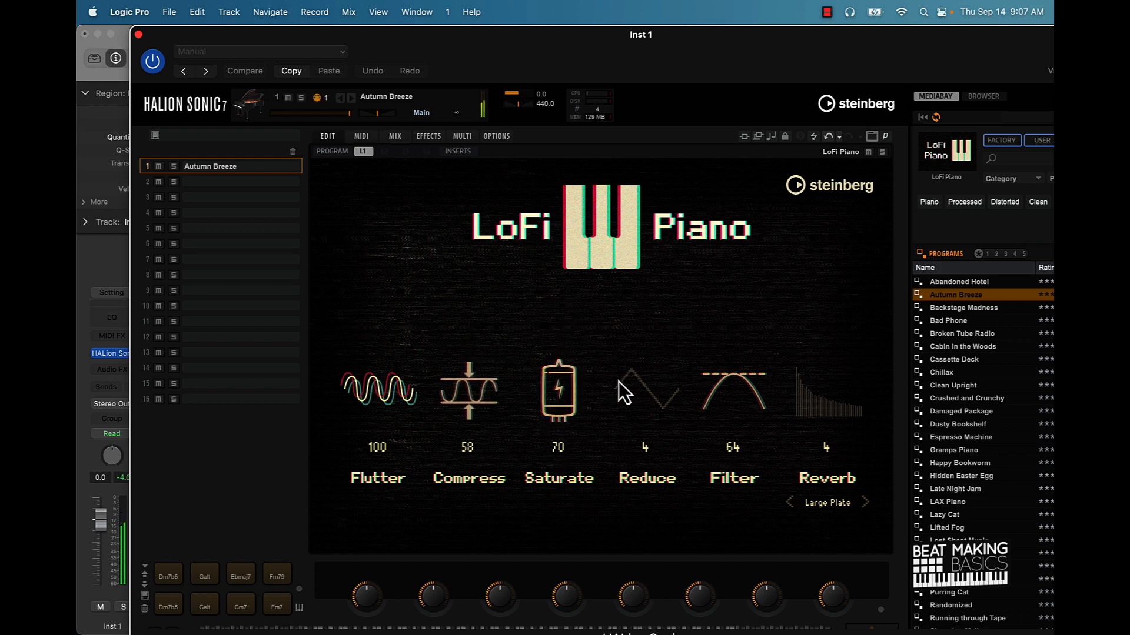
mouse_move(657, 516)
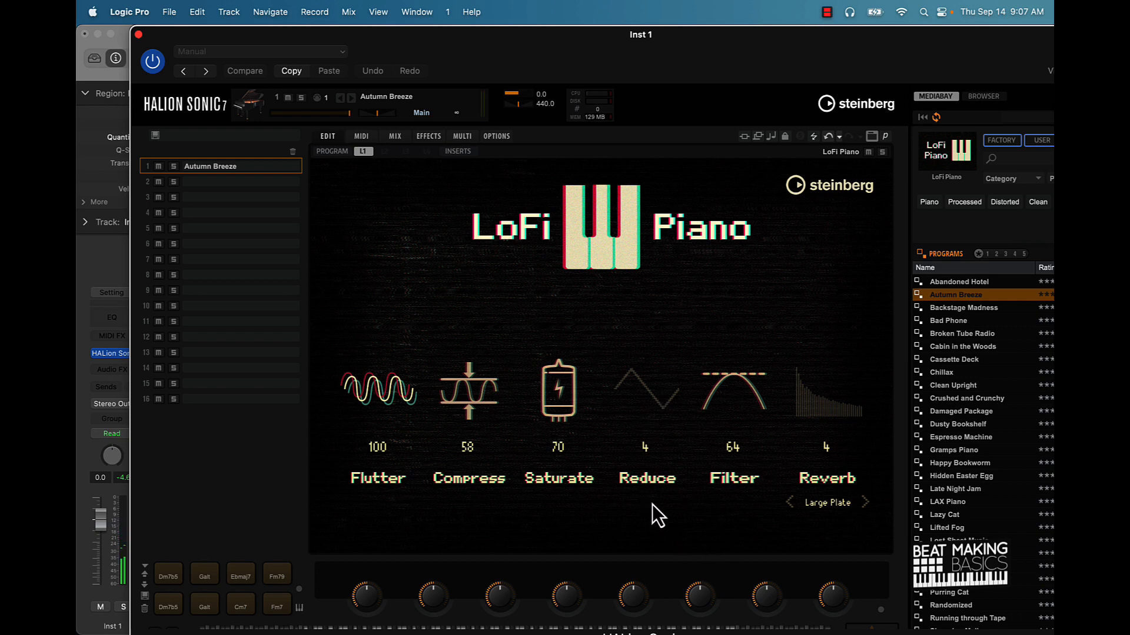
mouse_move(685, 447)
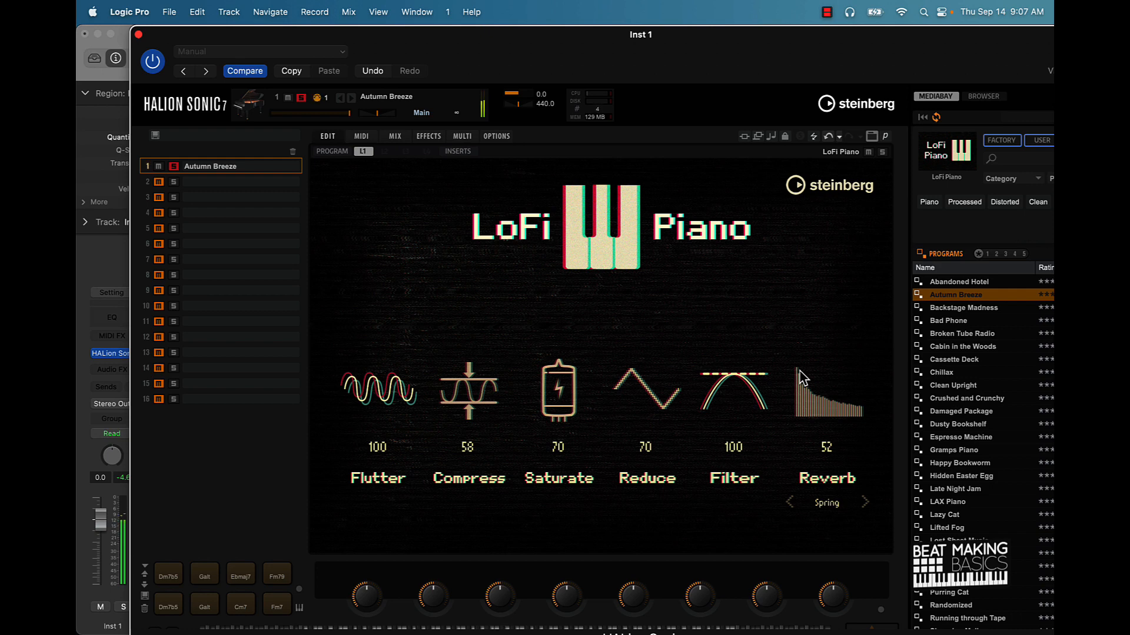
key("l")
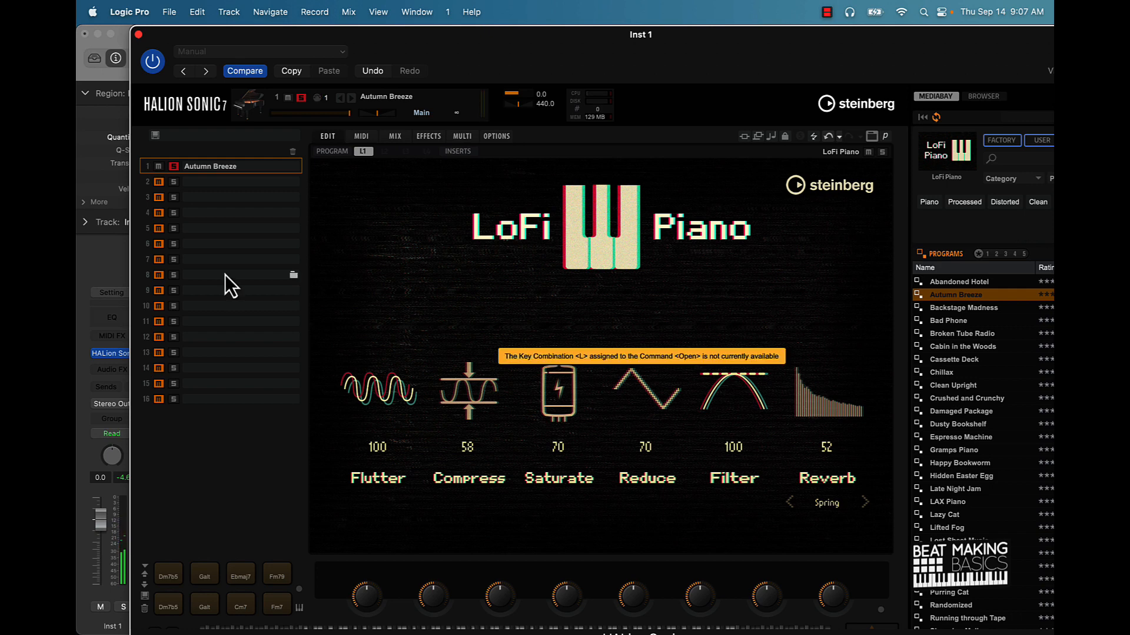
mouse_move(170, 404)
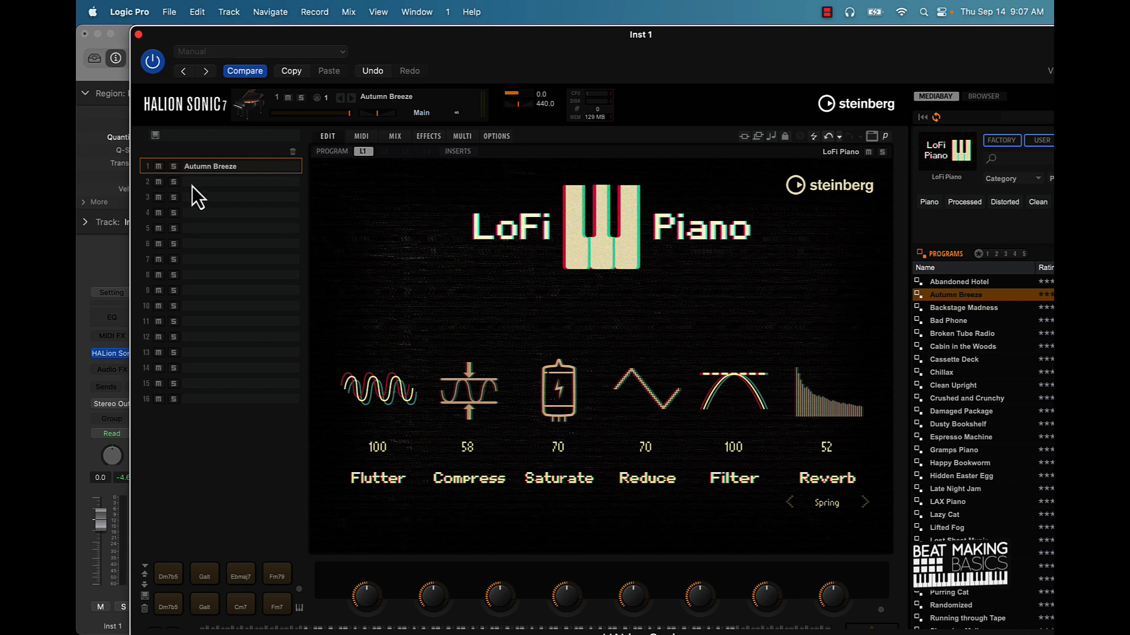
mouse_move(754, 313)
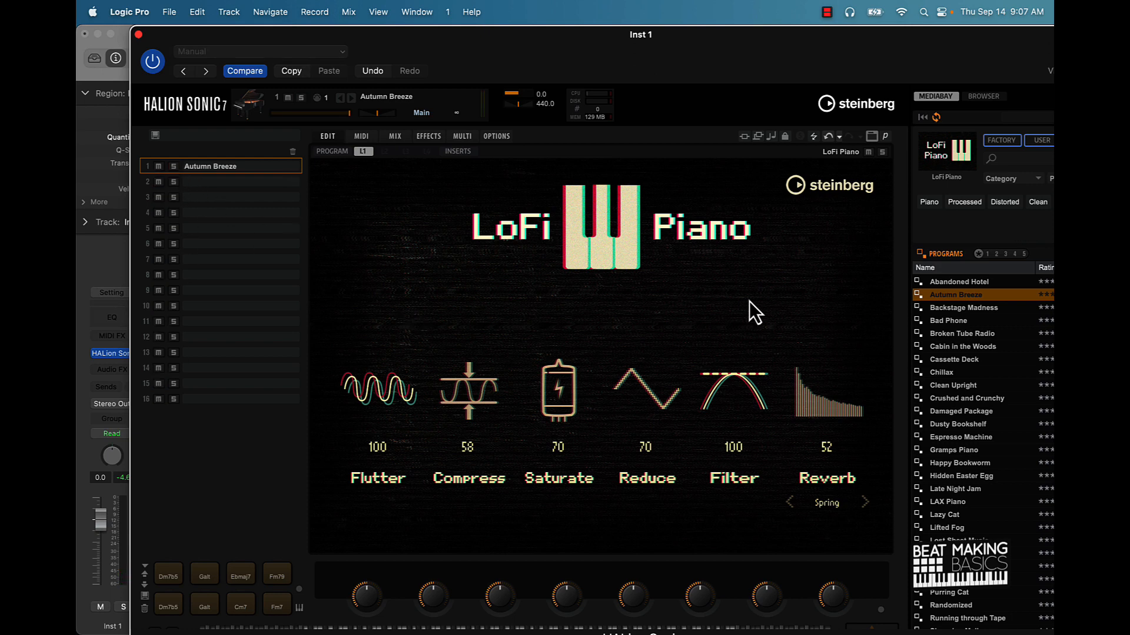
mouse_move(375, 171)
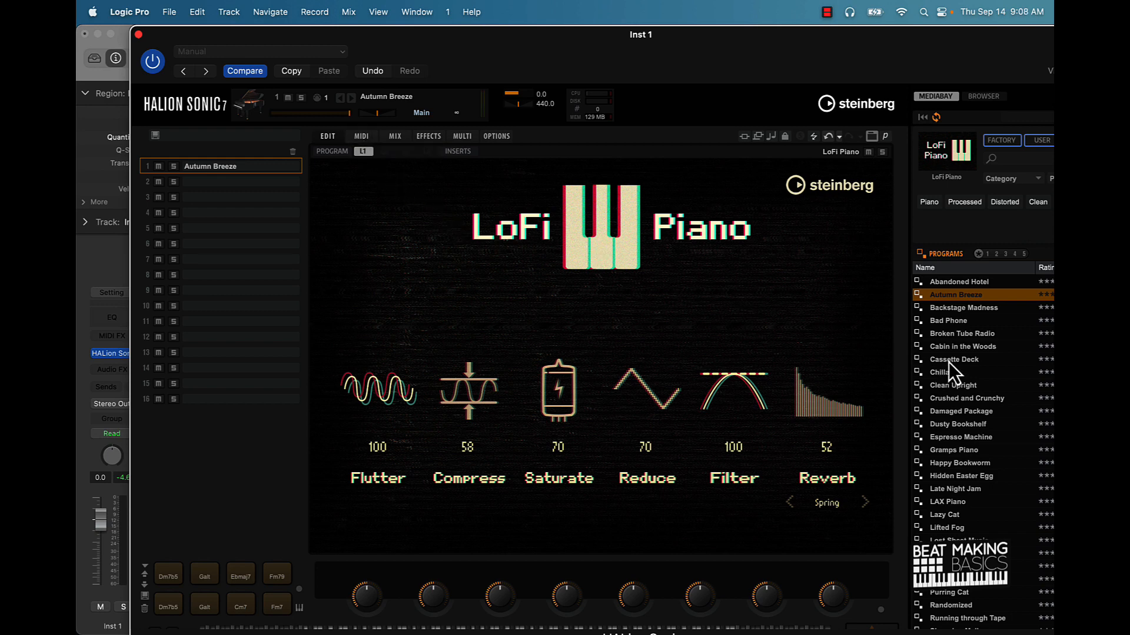
Load Alto Glockenspiel from the library overview into HALion Sonic's second slot
left_click(954, 359)
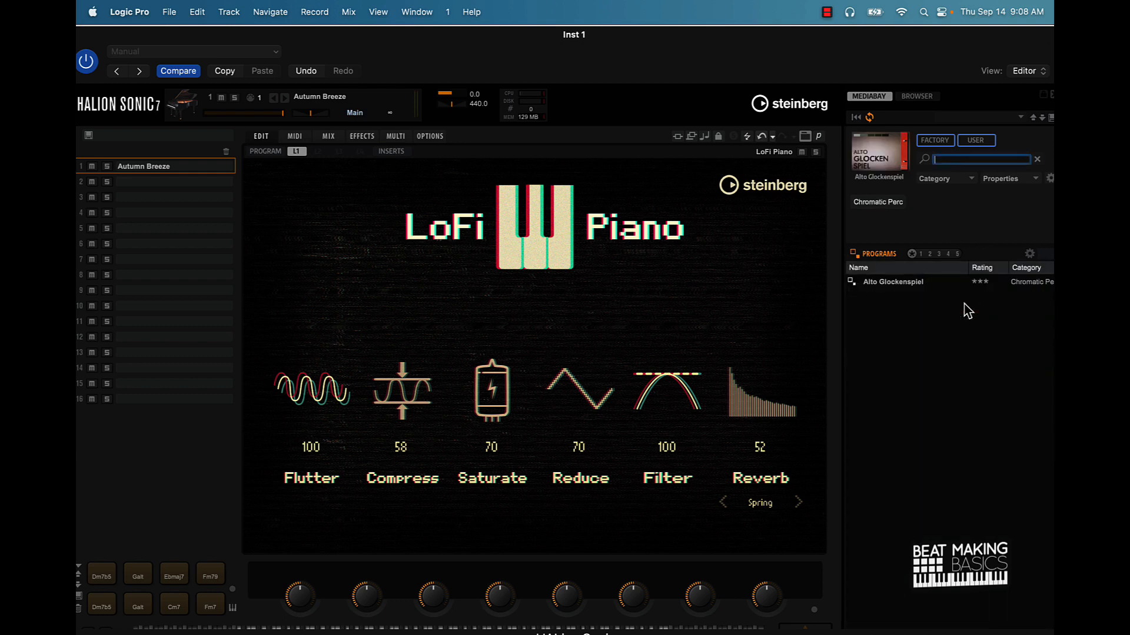
left_click(893, 282)
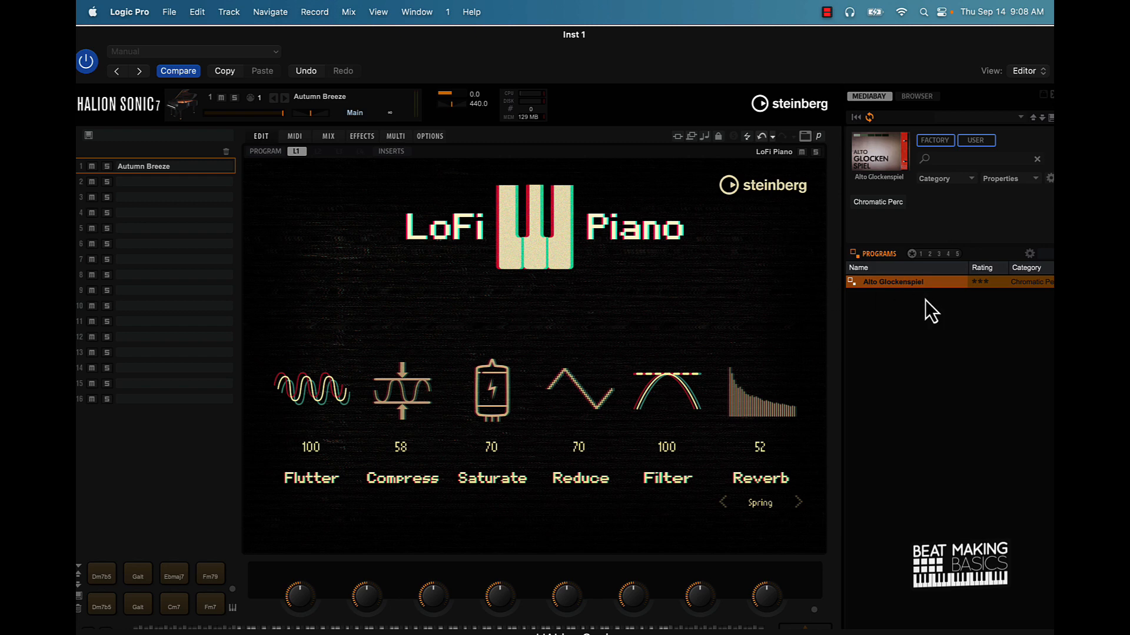
double_click(893, 281)
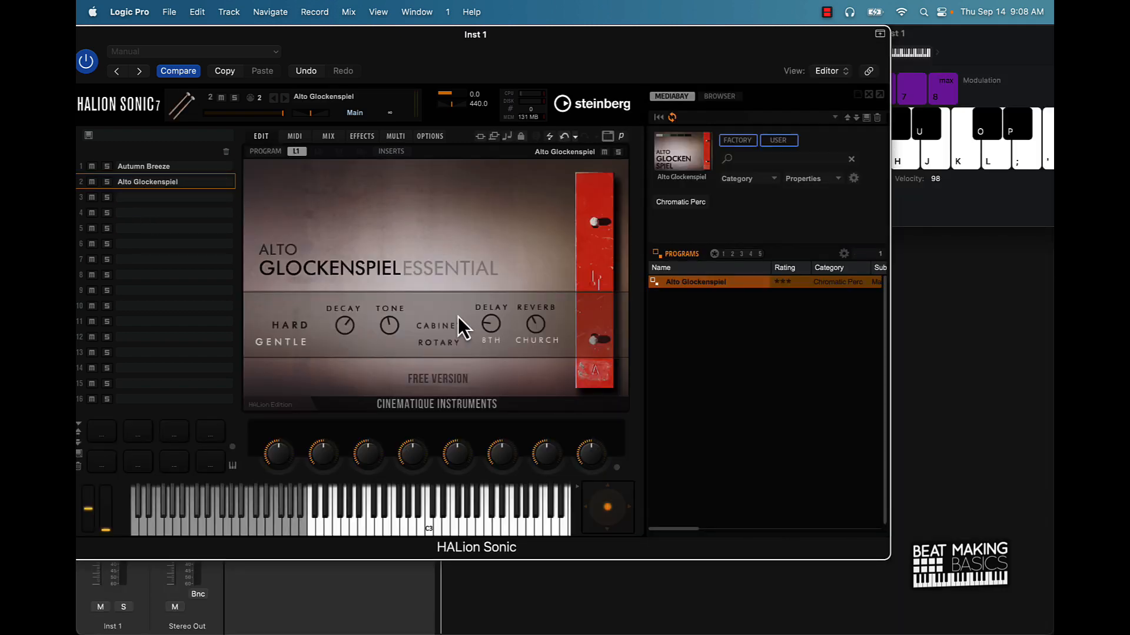
mouse_move(652, 166)
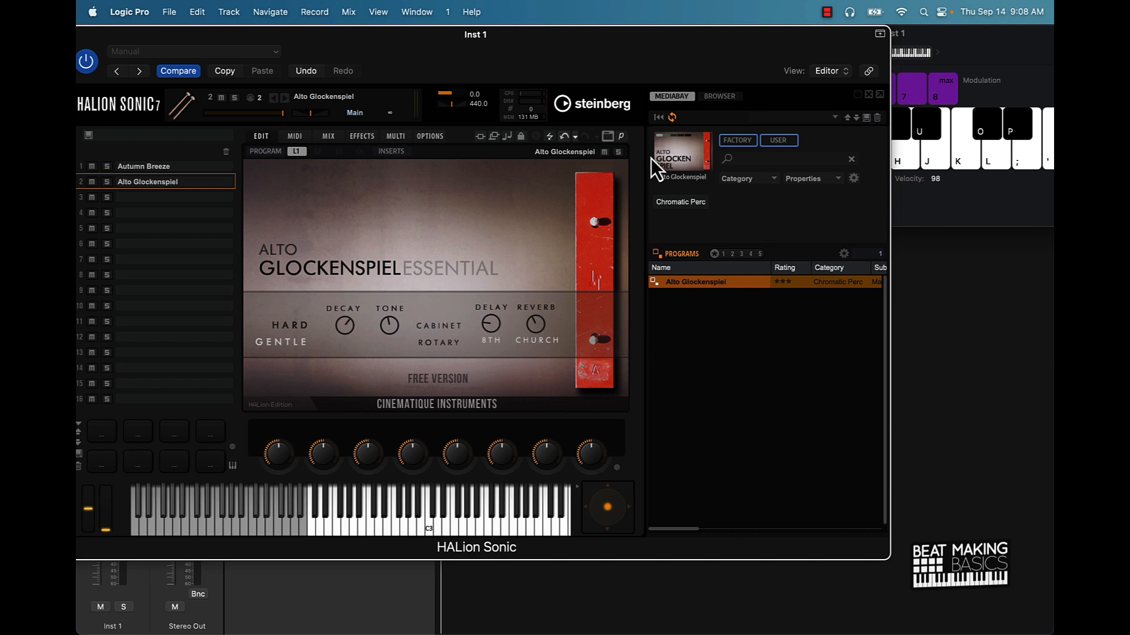
mouse_move(435, 319)
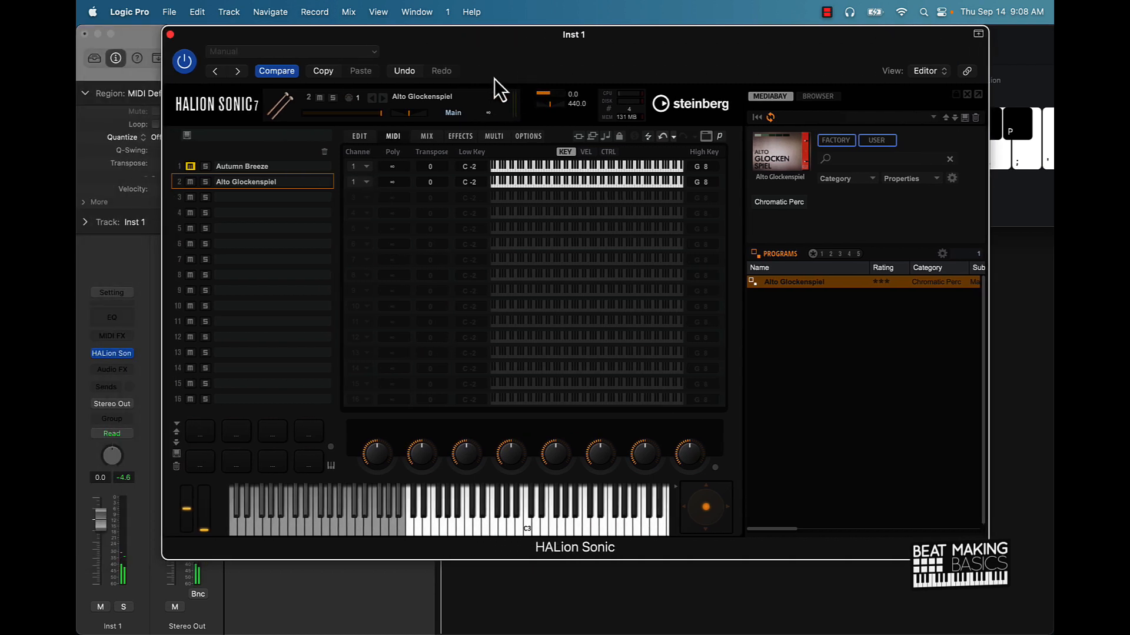
left_click(358, 136)
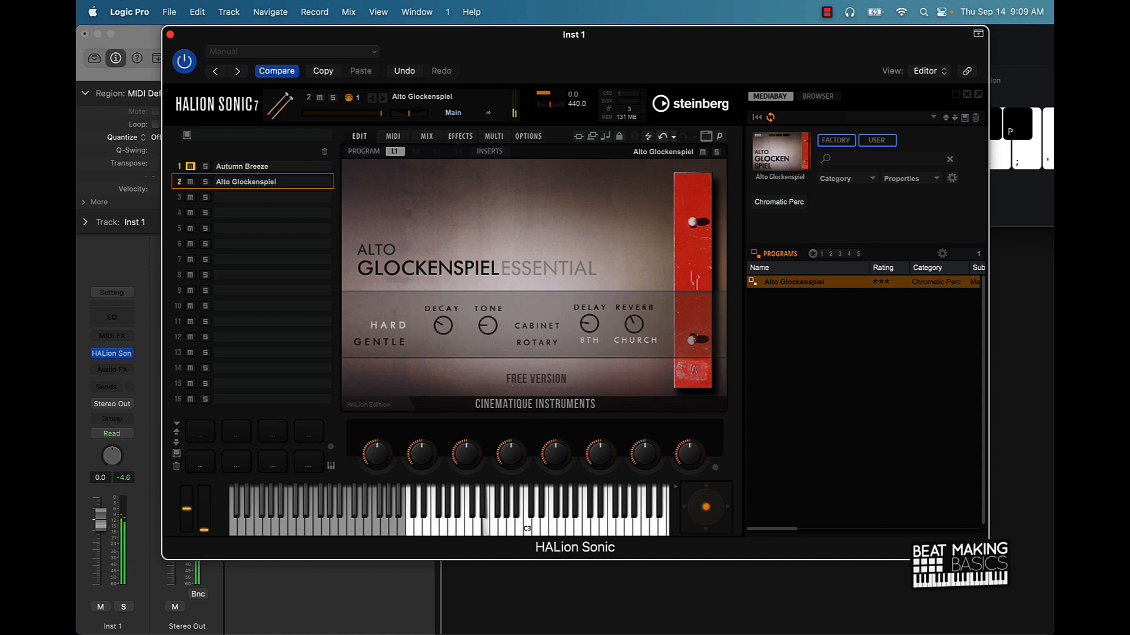
mouse_move(587, 282)
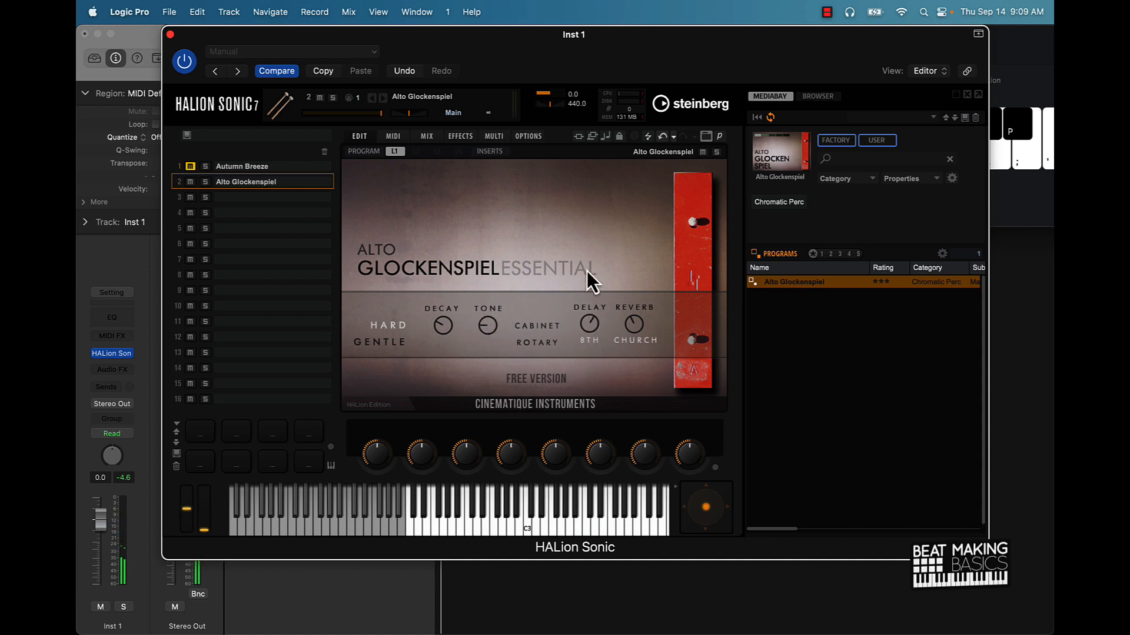
mouse_move(638, 346)
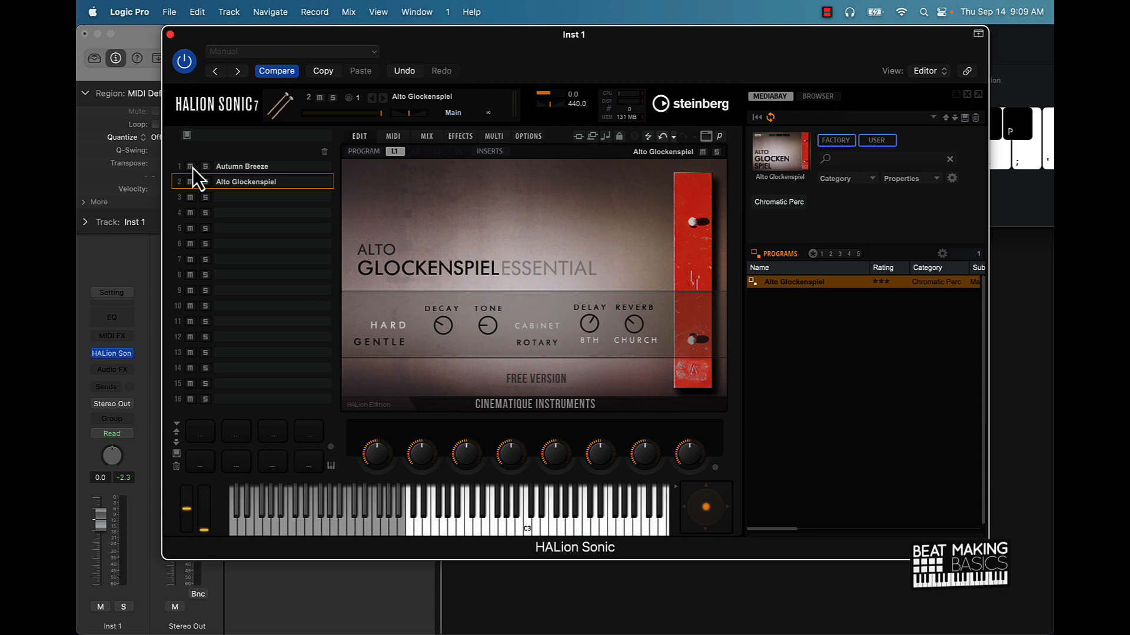
left_click(393, 136)
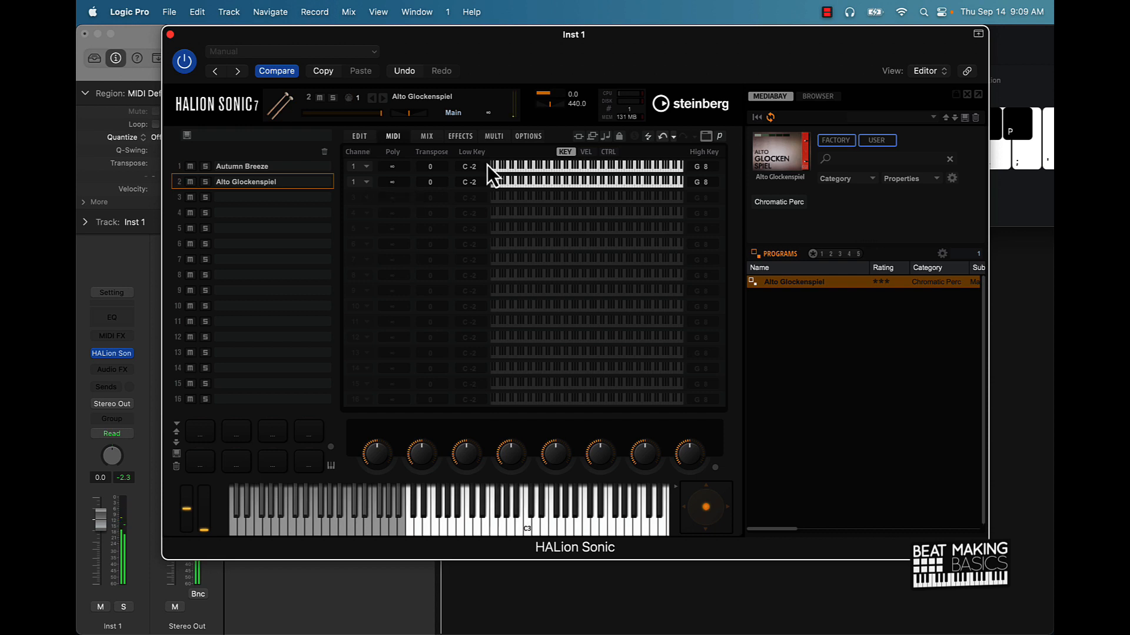
Show the Mix page and adjust a program slot's volume level
left_click(425, 136)
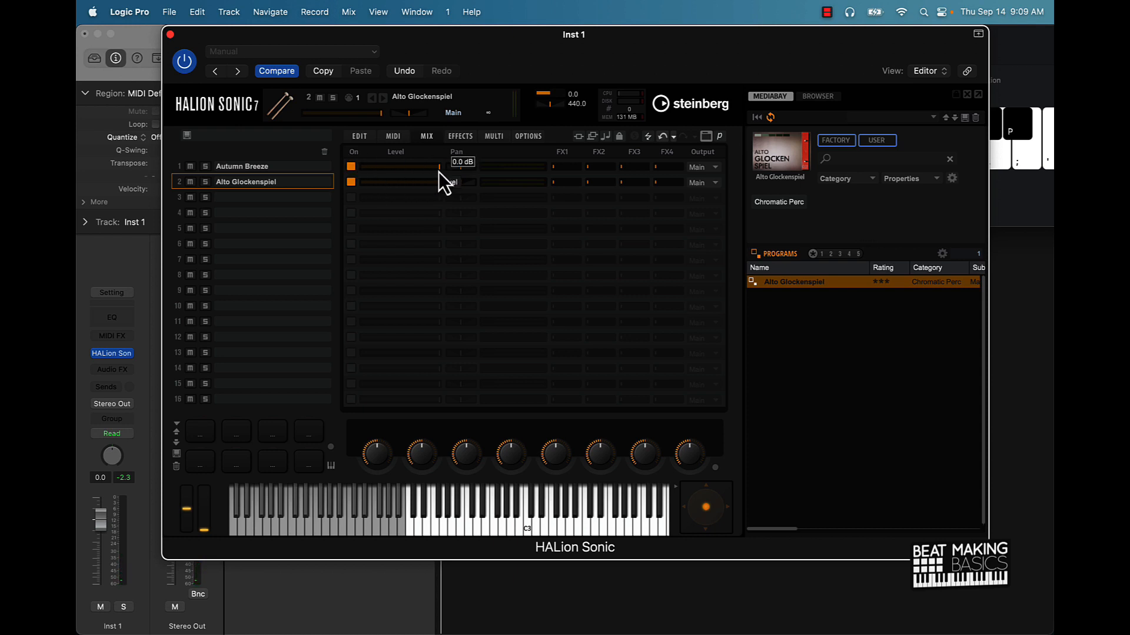
left_click_drag(439, 177, 439, 187)
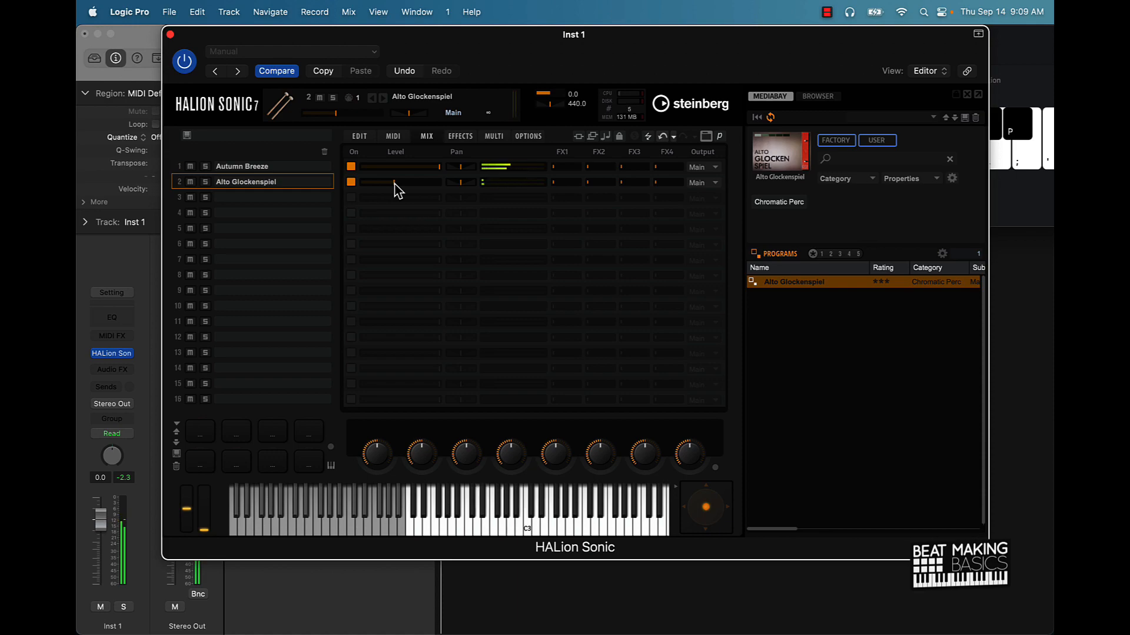
mouse_move(499, 159)
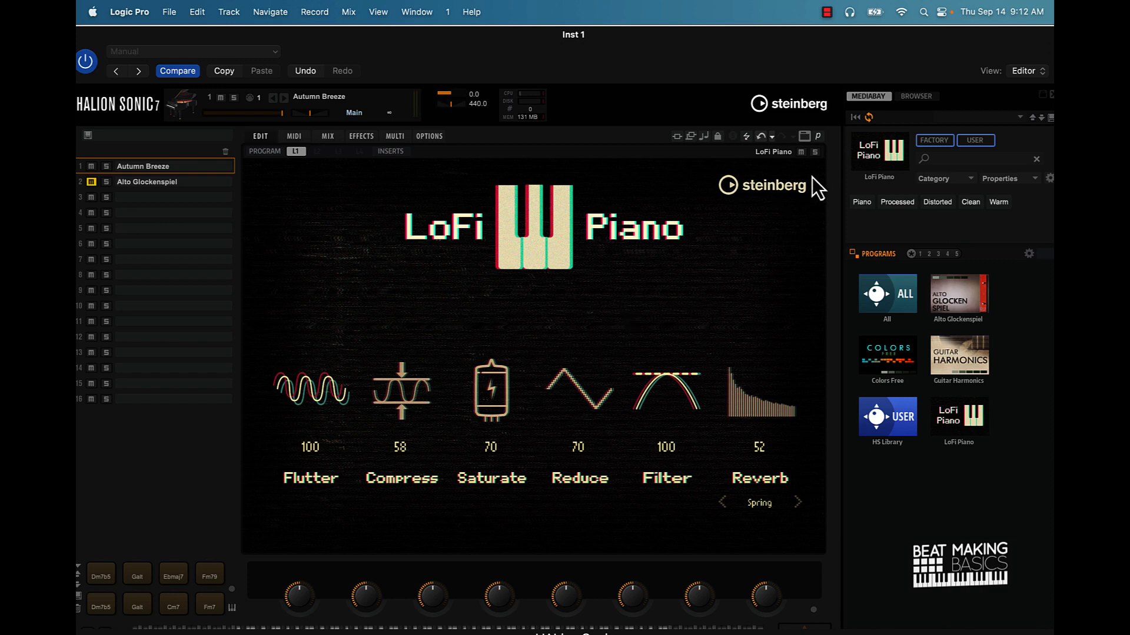
mouse_move(752, 288)
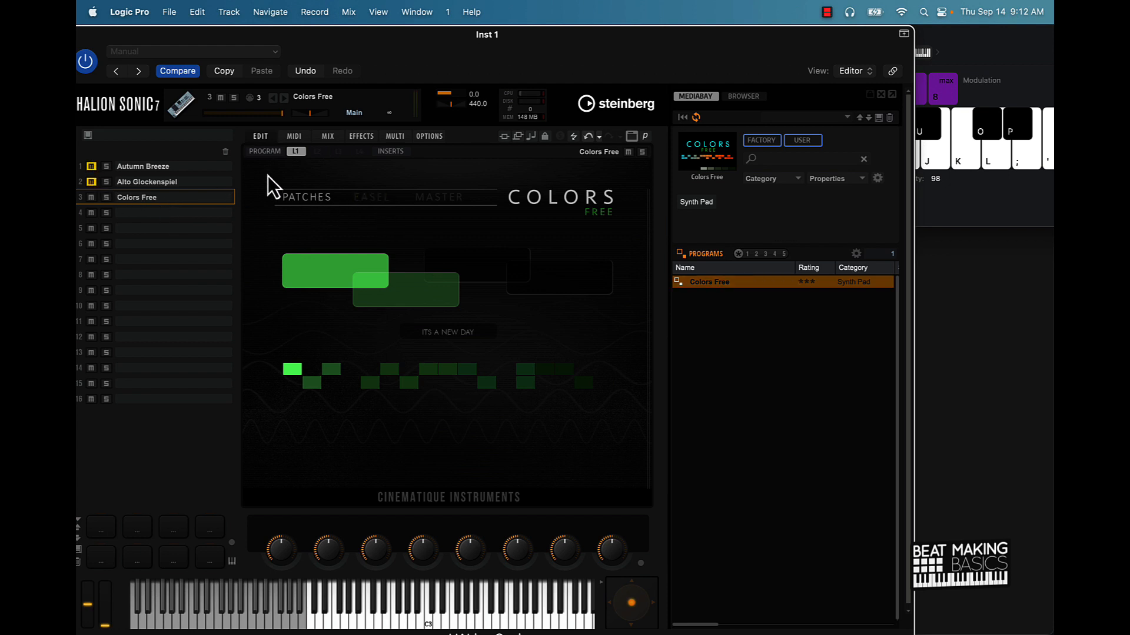
Check the MIDI channels of the loaded programs and return to the Colors Free patch panel
left_click(293, 135)
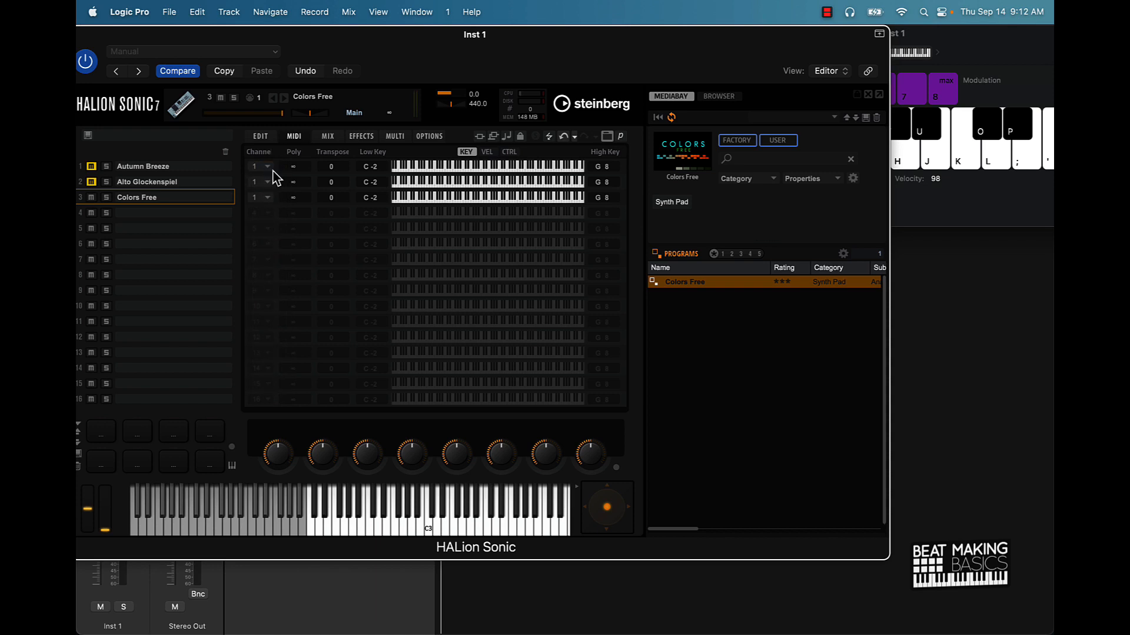
left_click(369, 512)
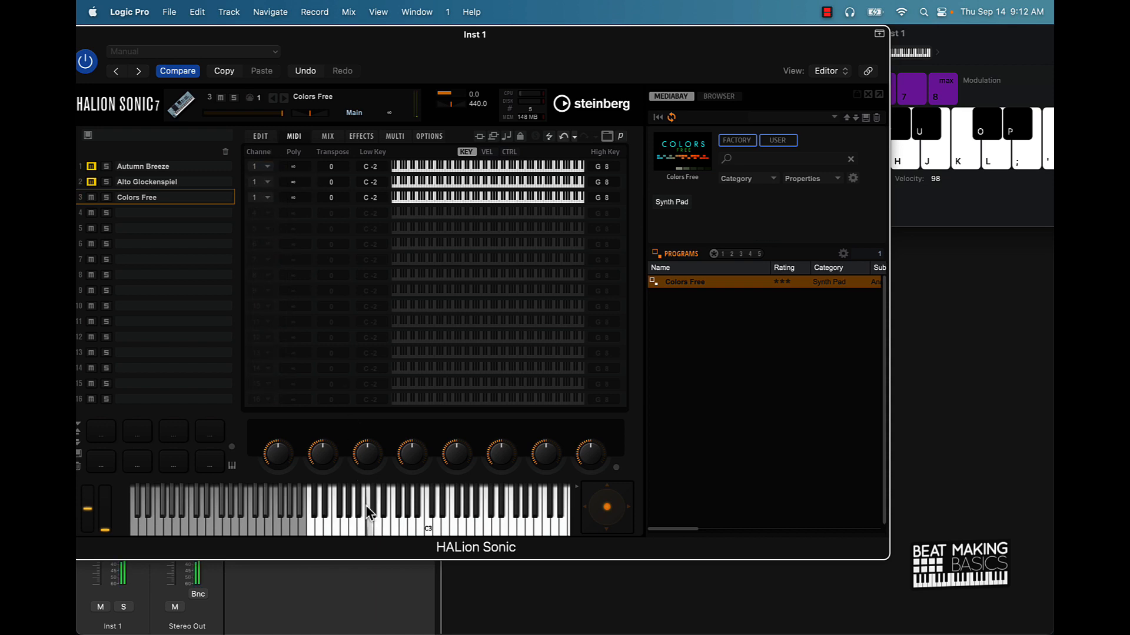
left_click(259, 135)
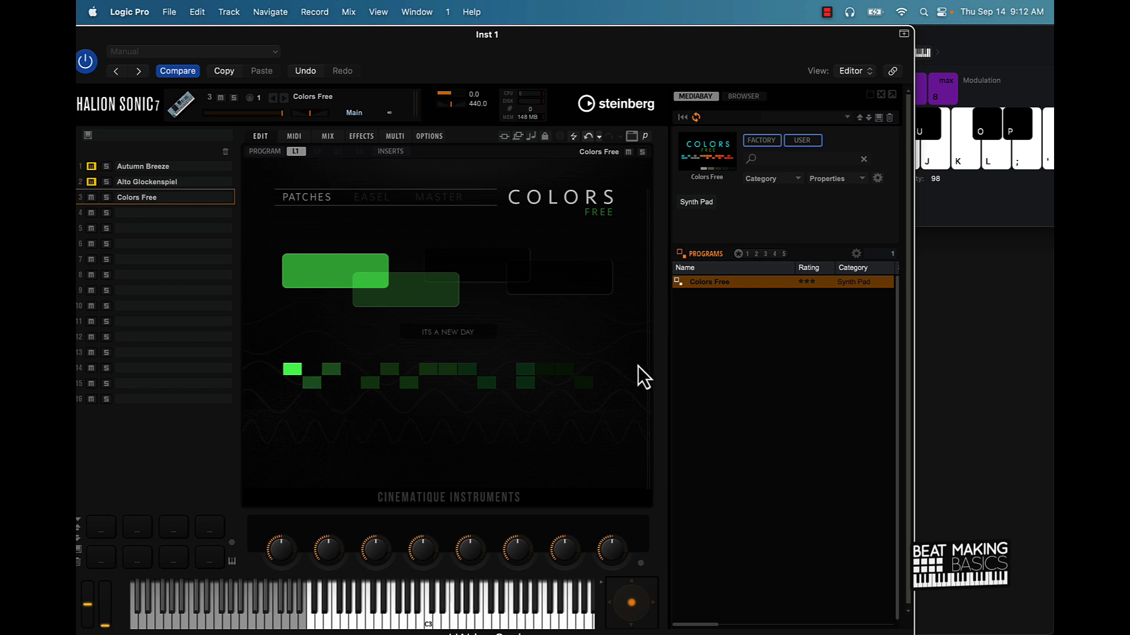
mouse_move(349, 371)
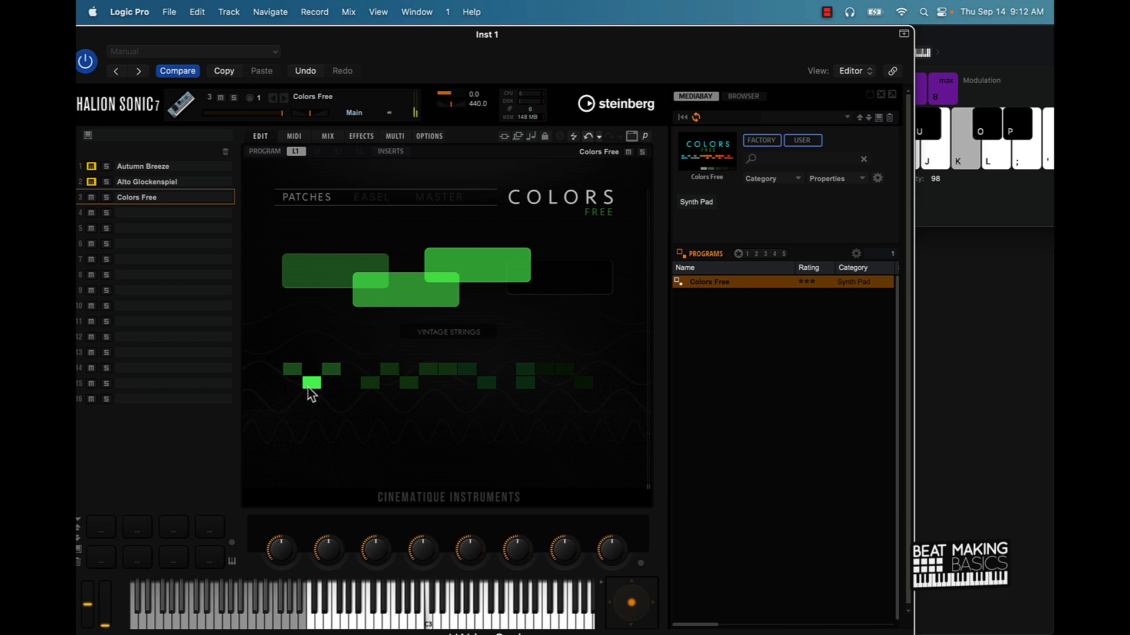
Audition several Colors Free patch pads, ending on Wormland
left_click(331, 370)
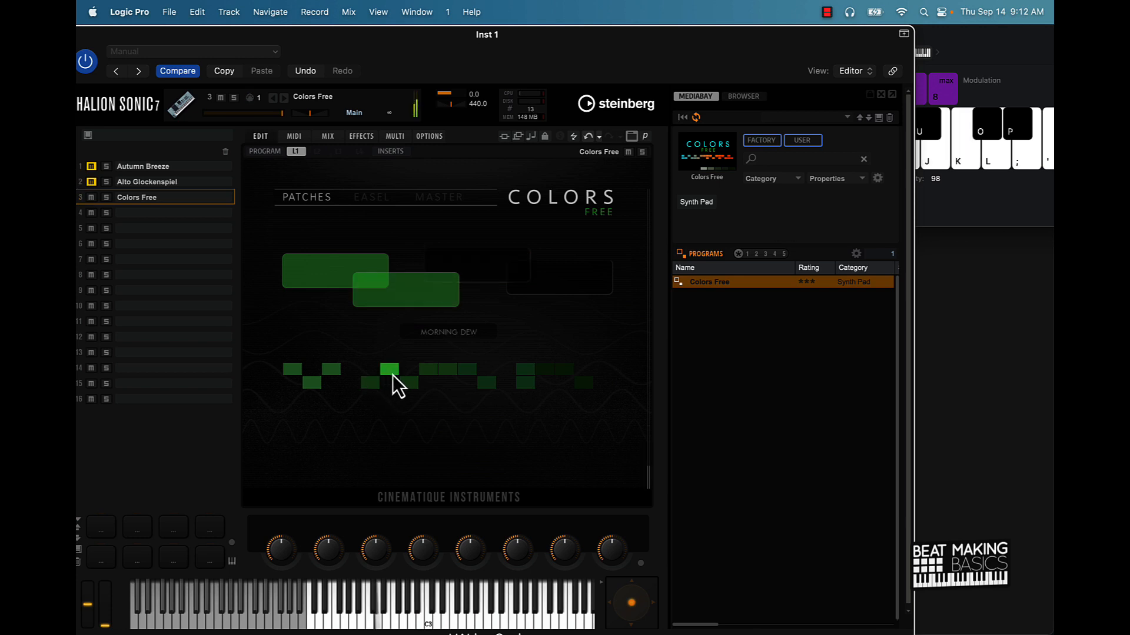
left_click(426, 370)
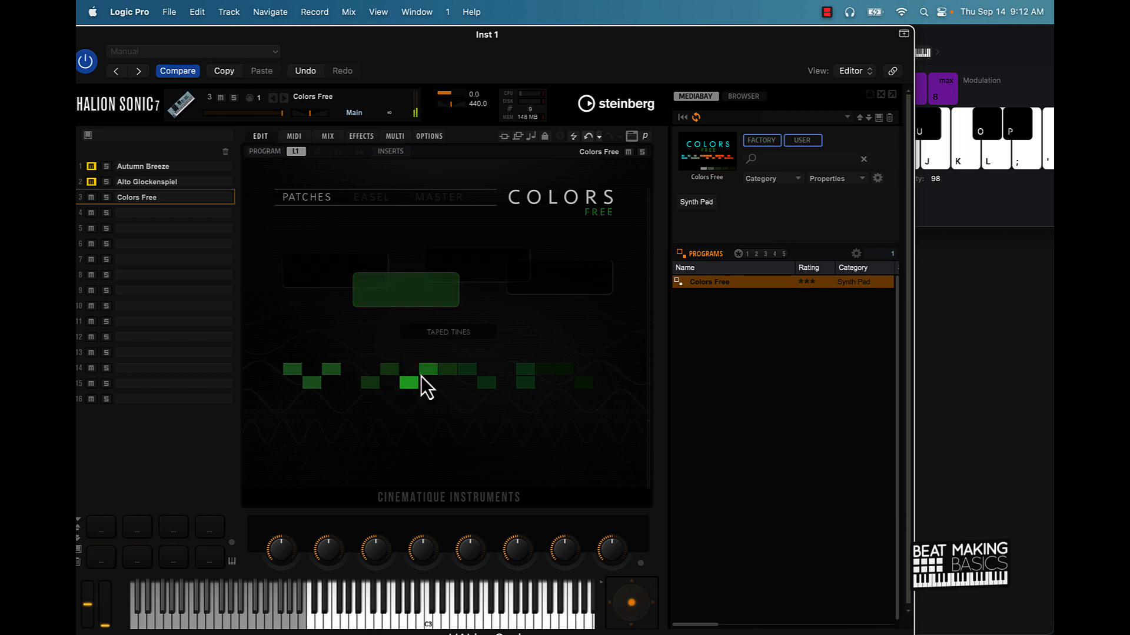
left_click(447, 369)
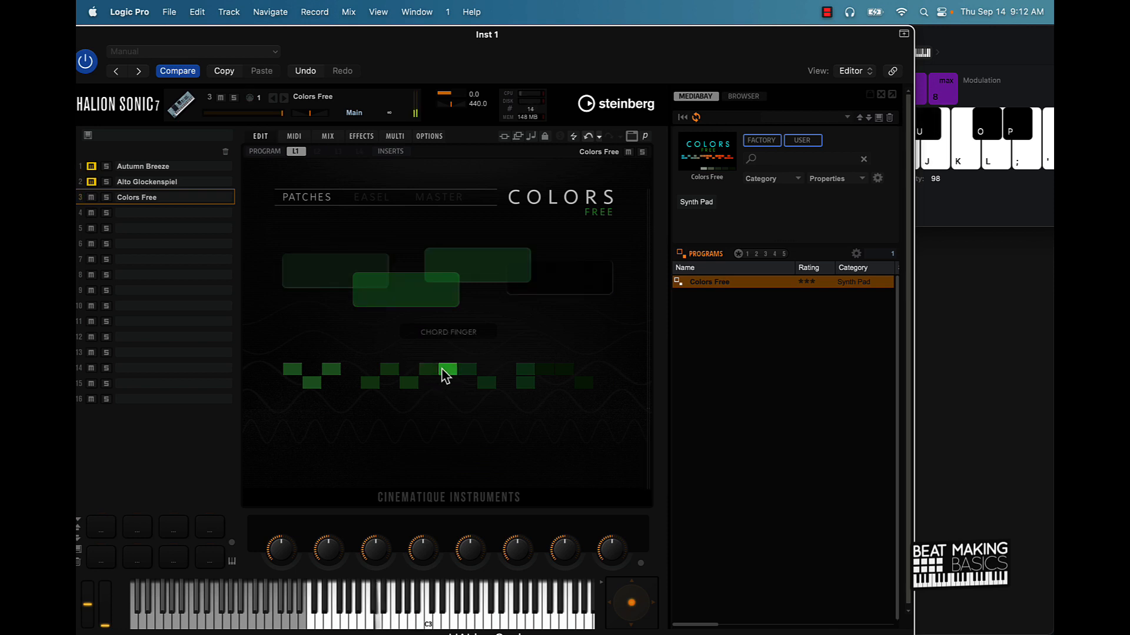
left_click(465, 371)
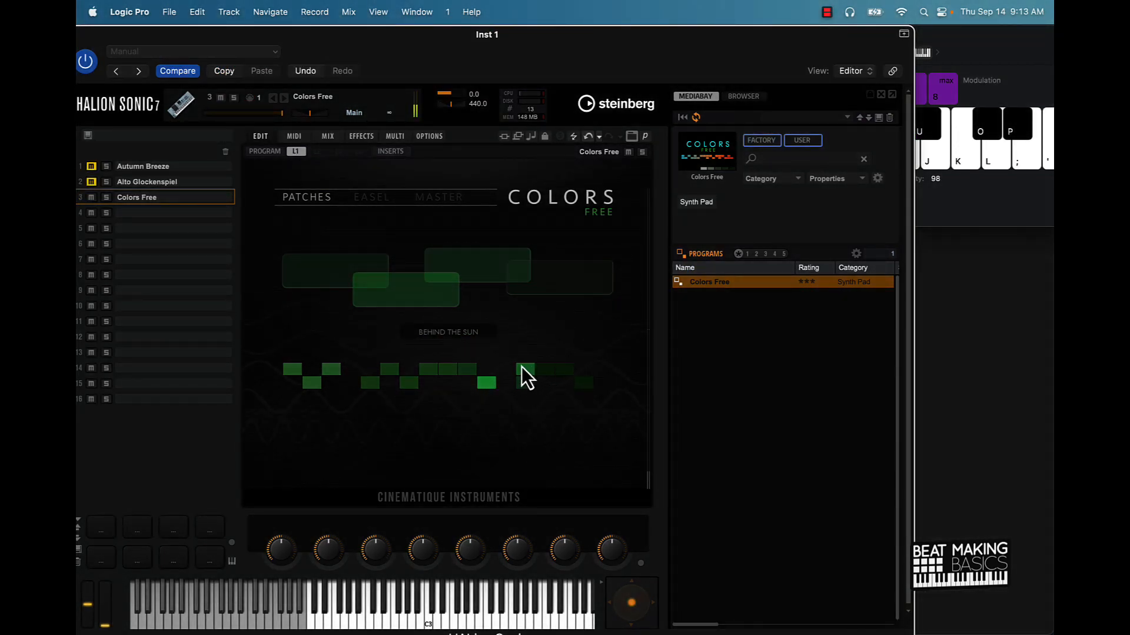
left_click(526, 369)
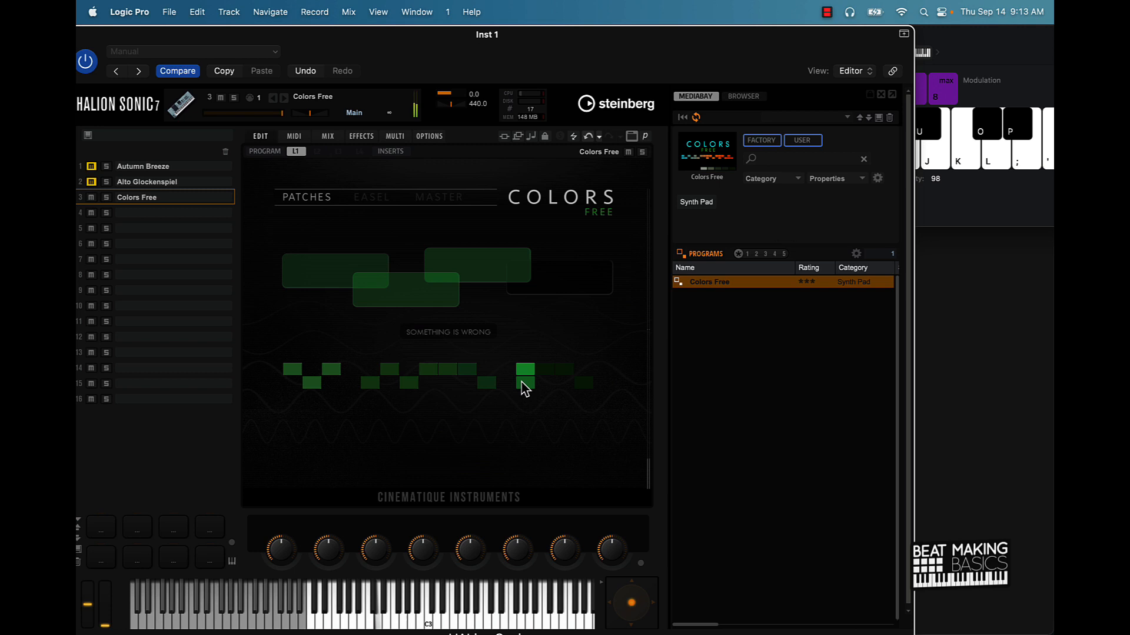
left_click(525, 370)
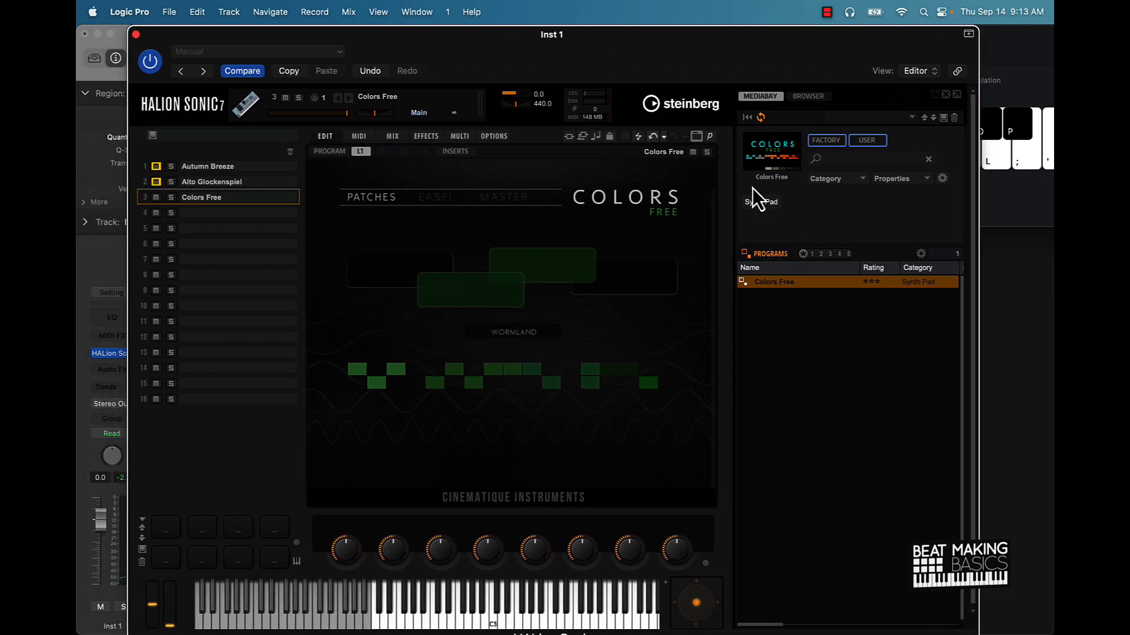
Show the Colors Free easel and pick Prophecy for the second layer
left_click(437, 197)
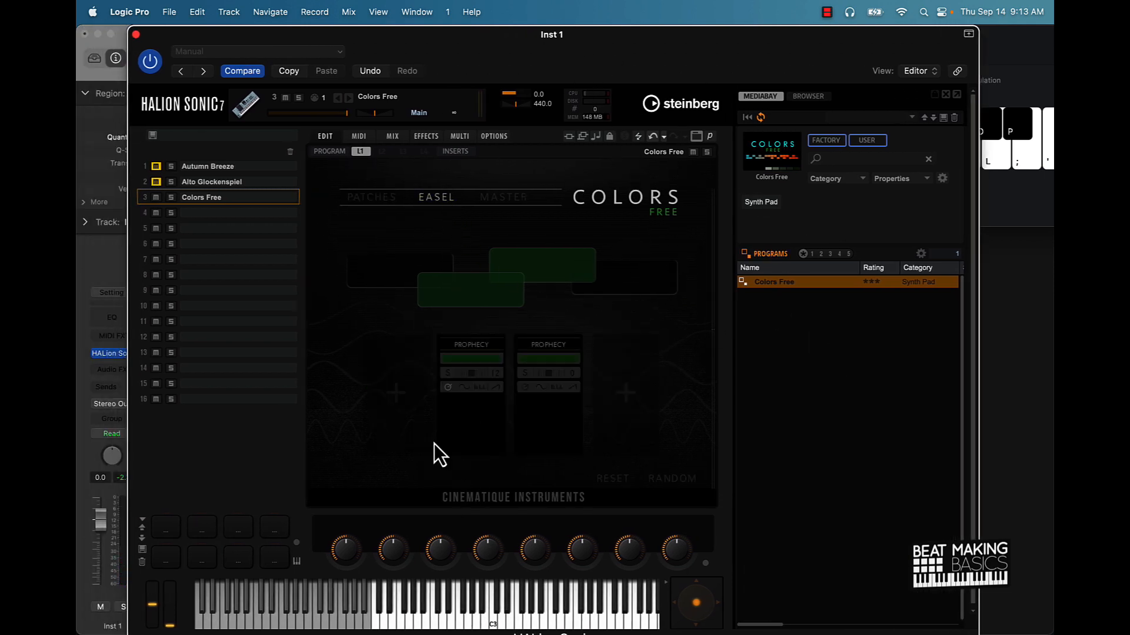
mouse_move(381, 302)
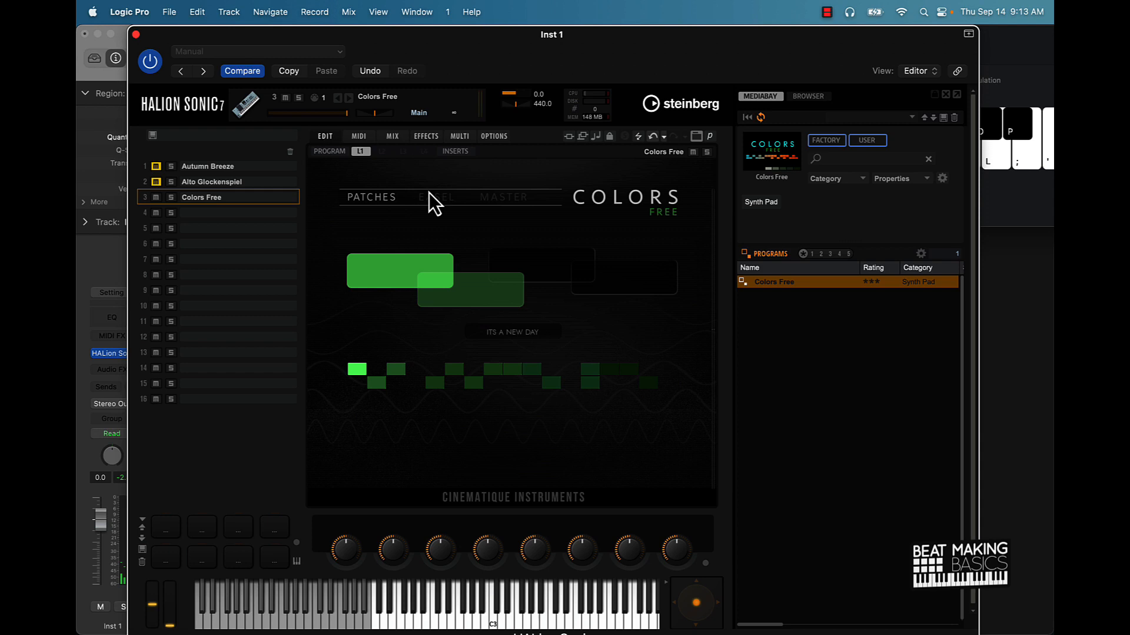
left_click(436, 197)
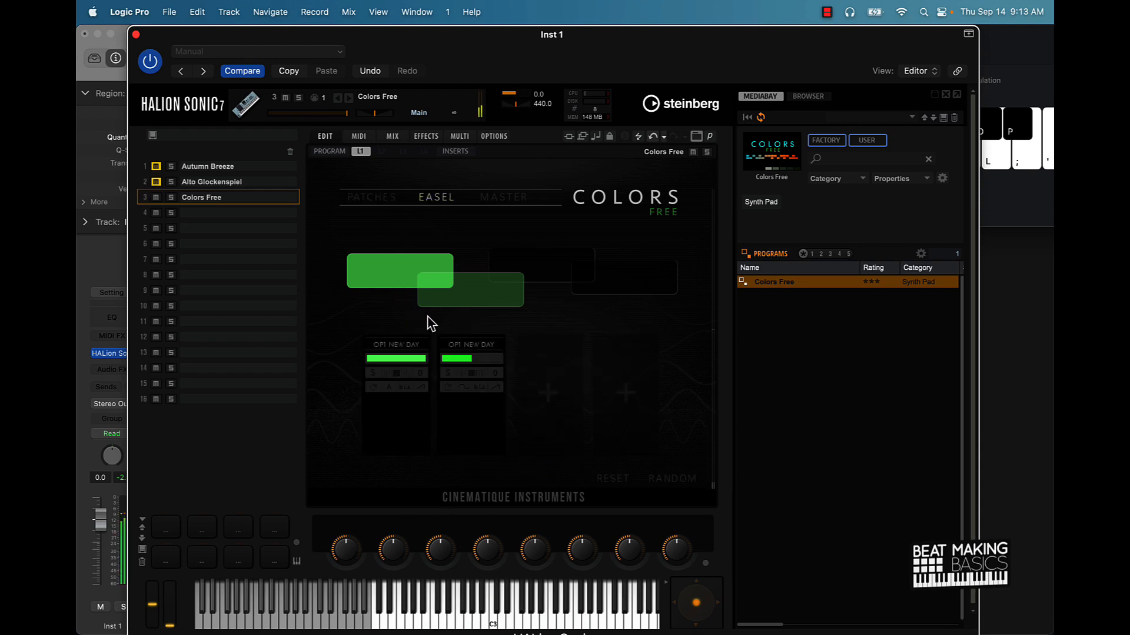
left_click(471, 344)
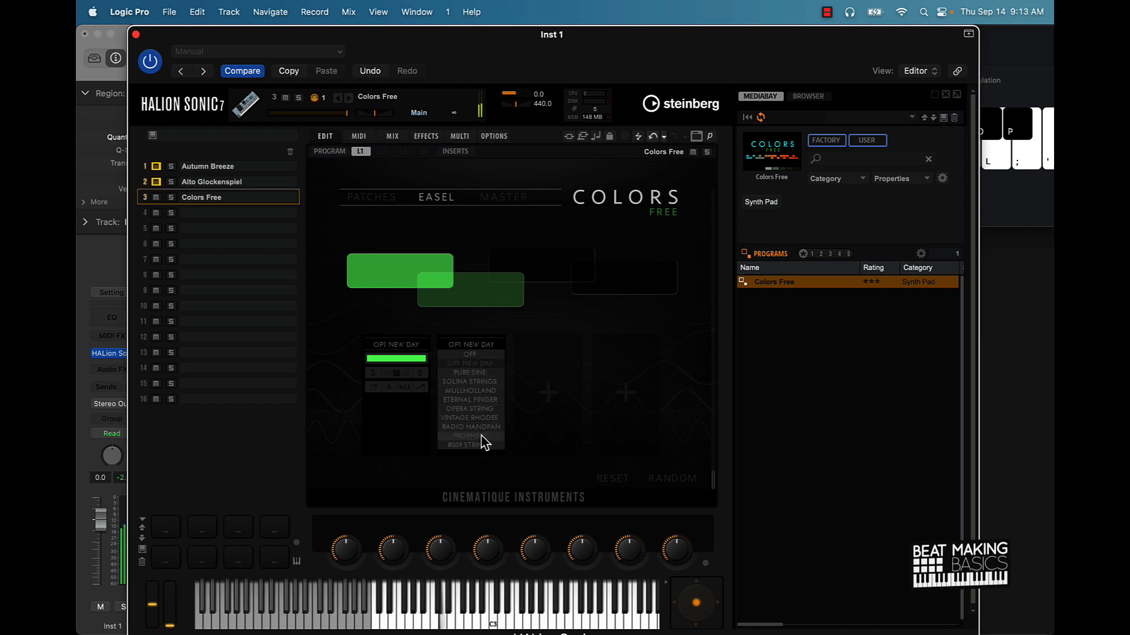
left_click(467, 435)
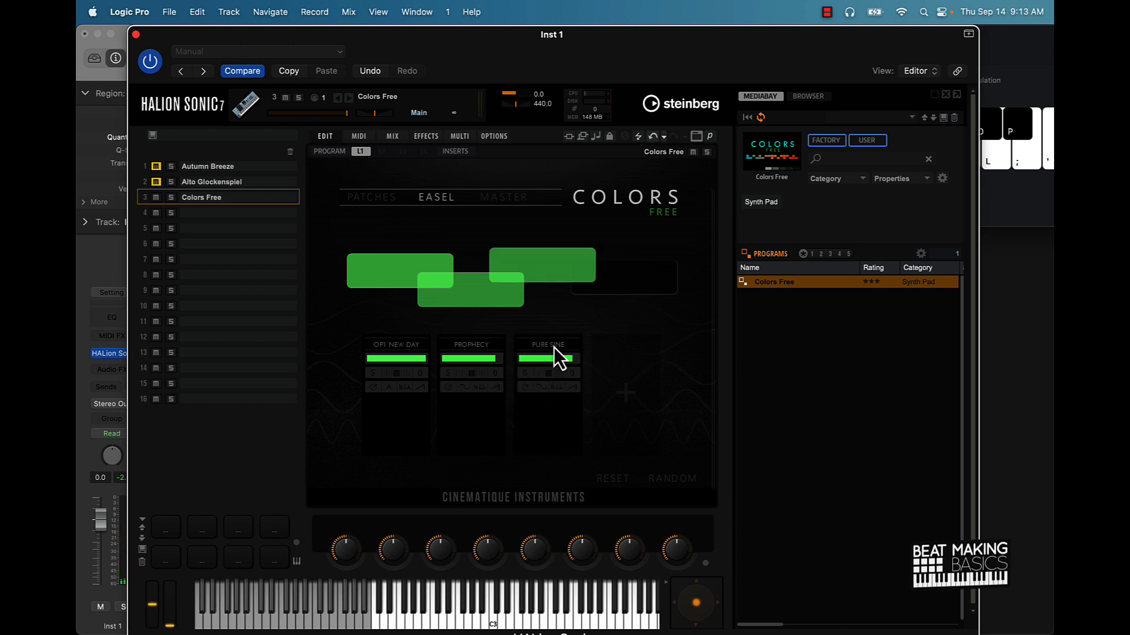
Change the third layer's sound and add a fourth layer set to Vinyl Crackle
left_click(548, 344)
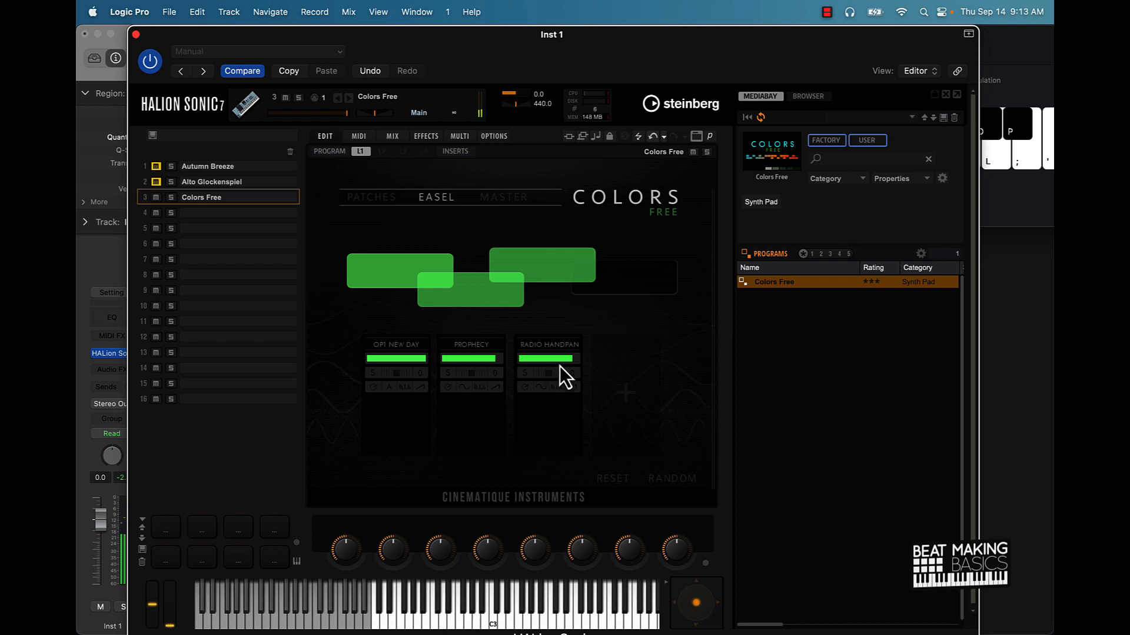
mouse_move(562, 364)
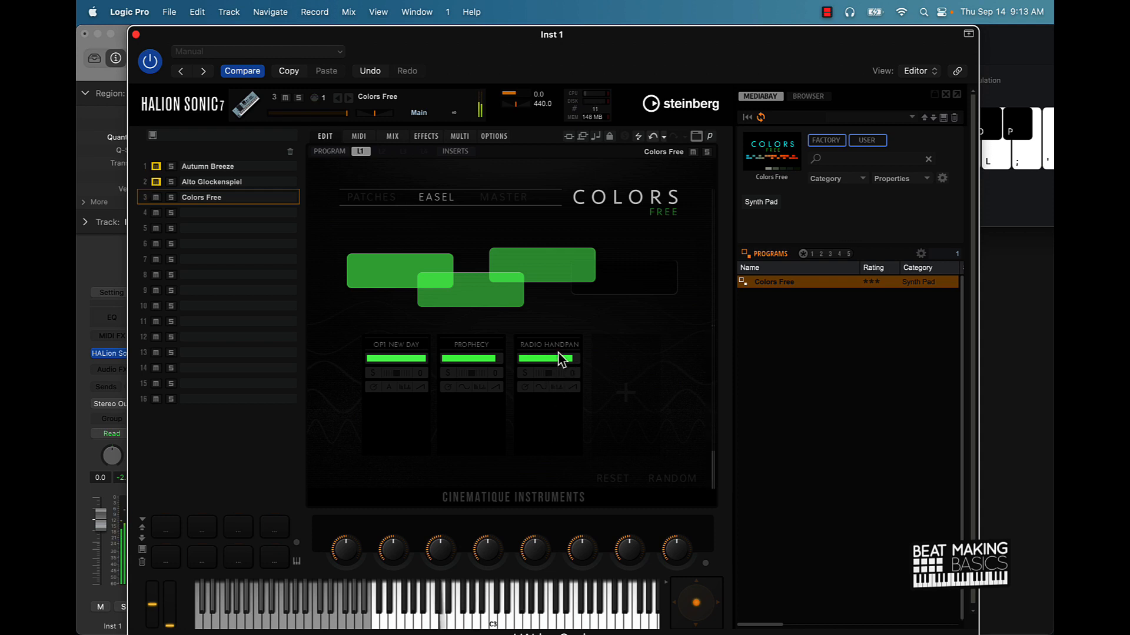
left_click(623, 357)
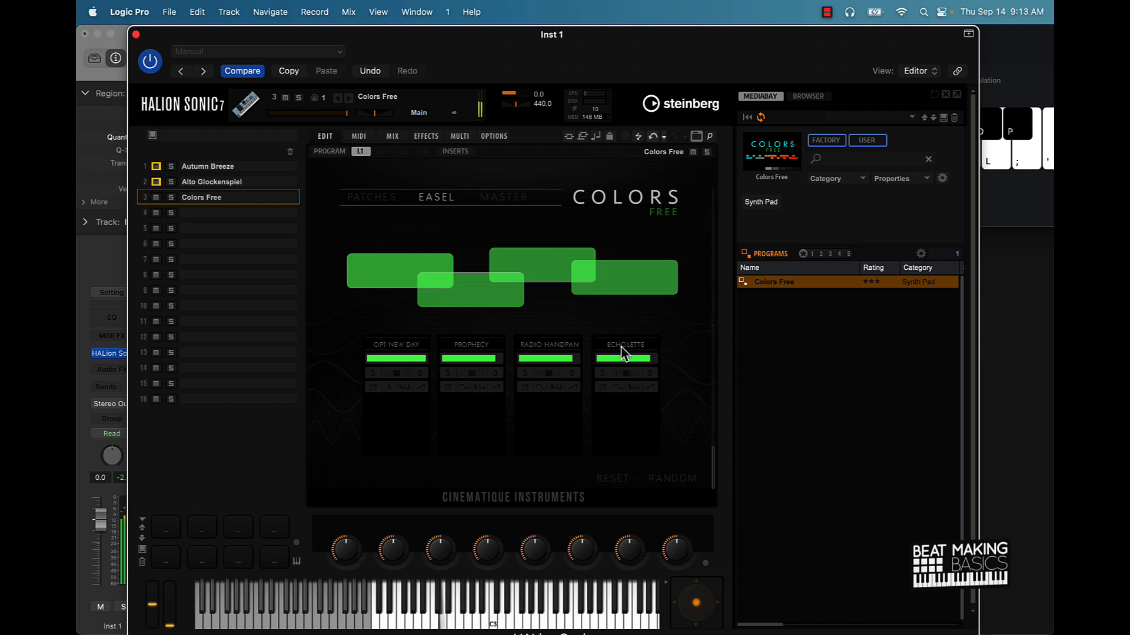
left_click(623, 345)
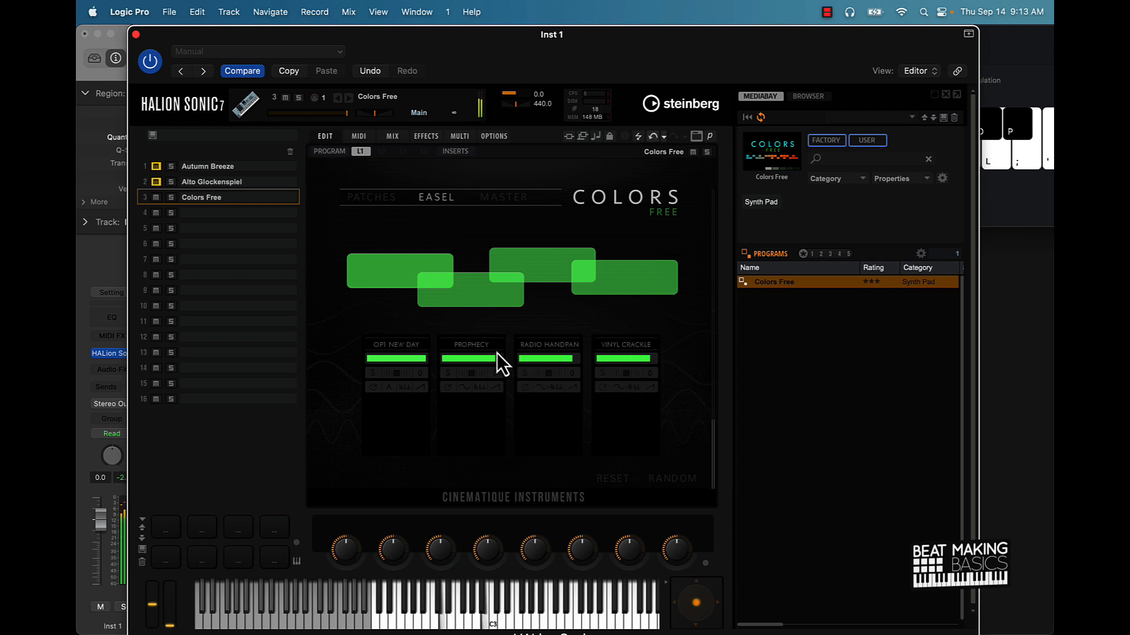
left_click(469, 345)
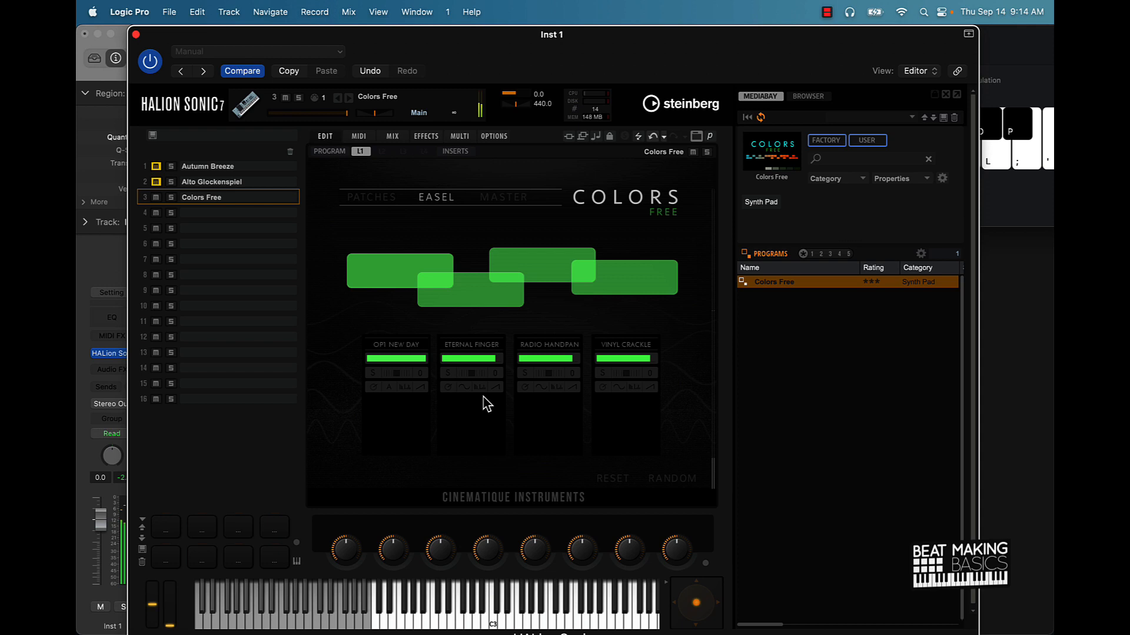
mouse_move(504, 216)
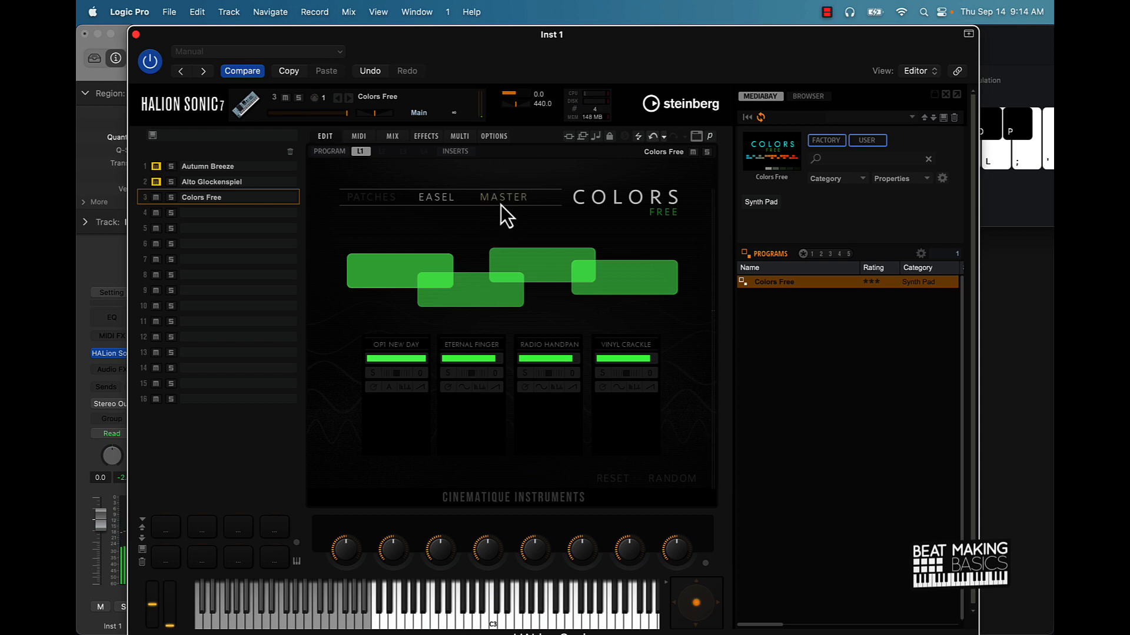
View the Colors Free master effects, then switch to the program-slot mixer
left_click(505, 196)
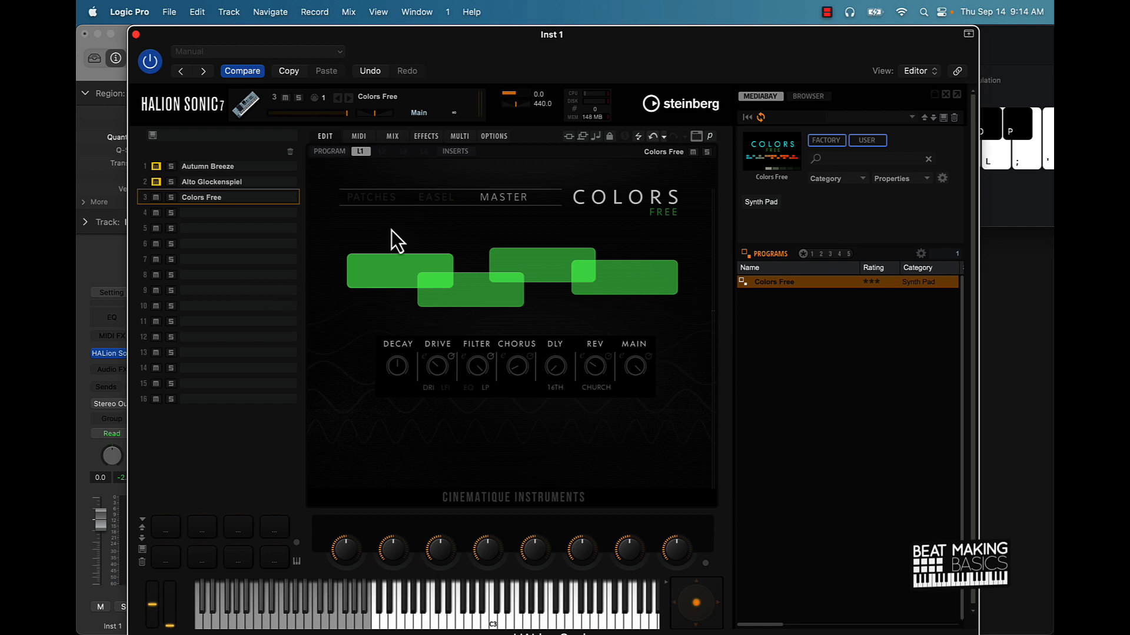
mouse_move(495, 450)
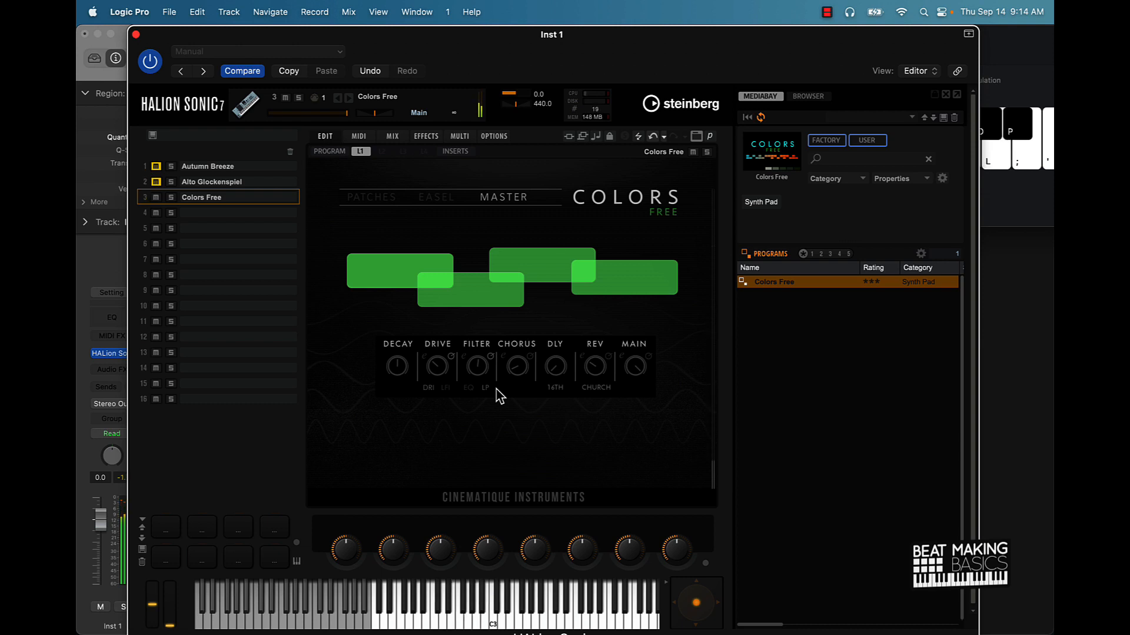
mouse_move(166, 190)
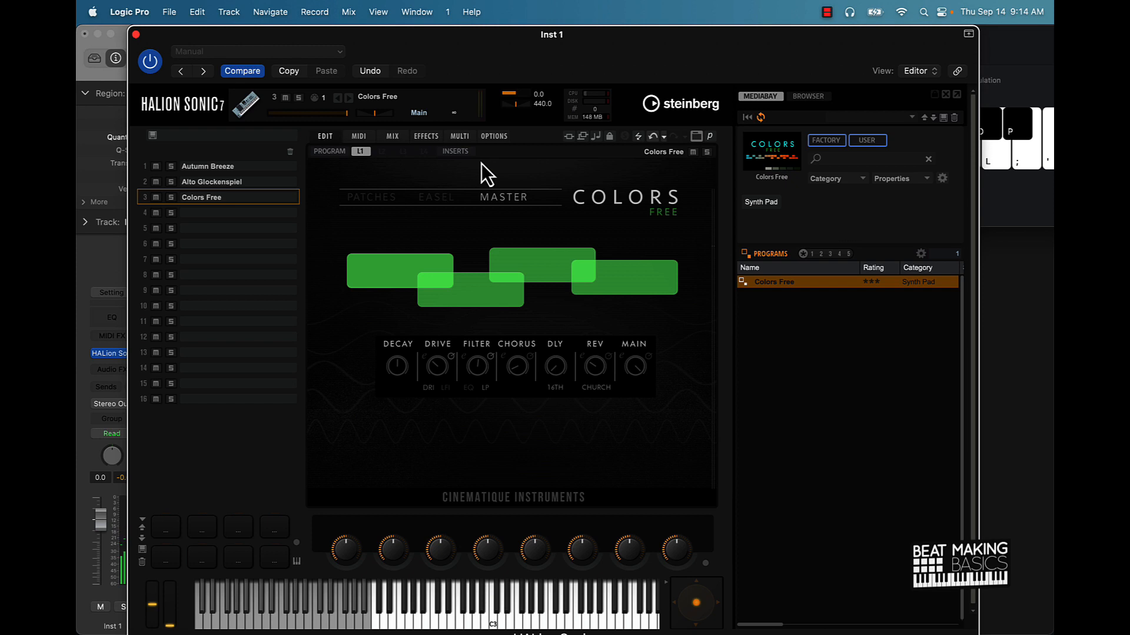
left_click(459, 135)
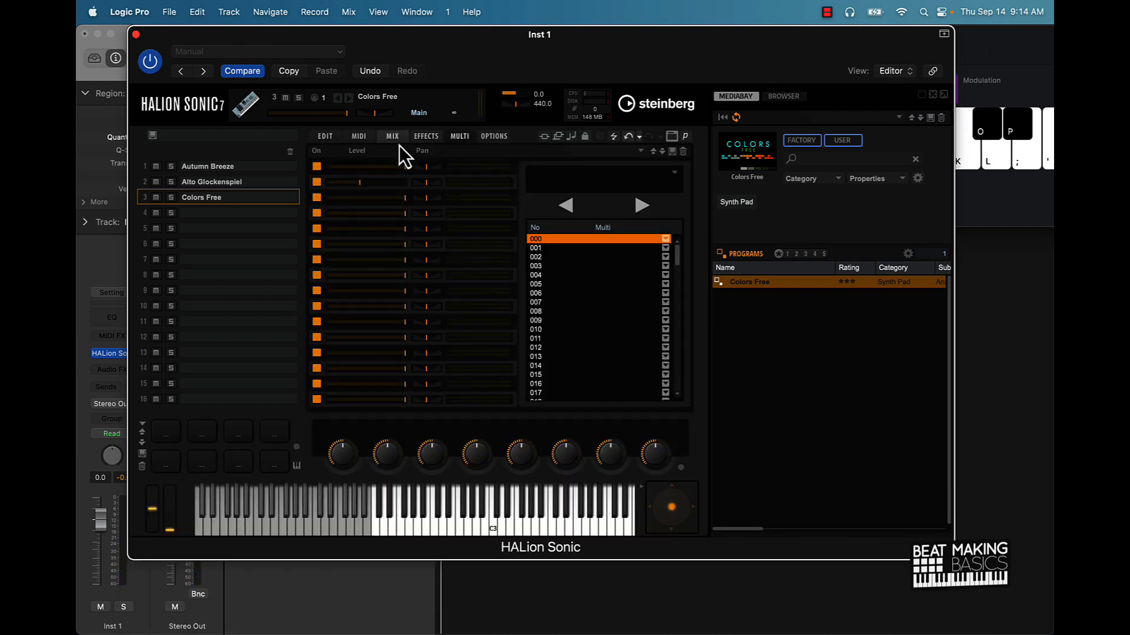
Adjust a program slot's pan in the mixer and show the four empty aux FX buses
left_click(391, 136)
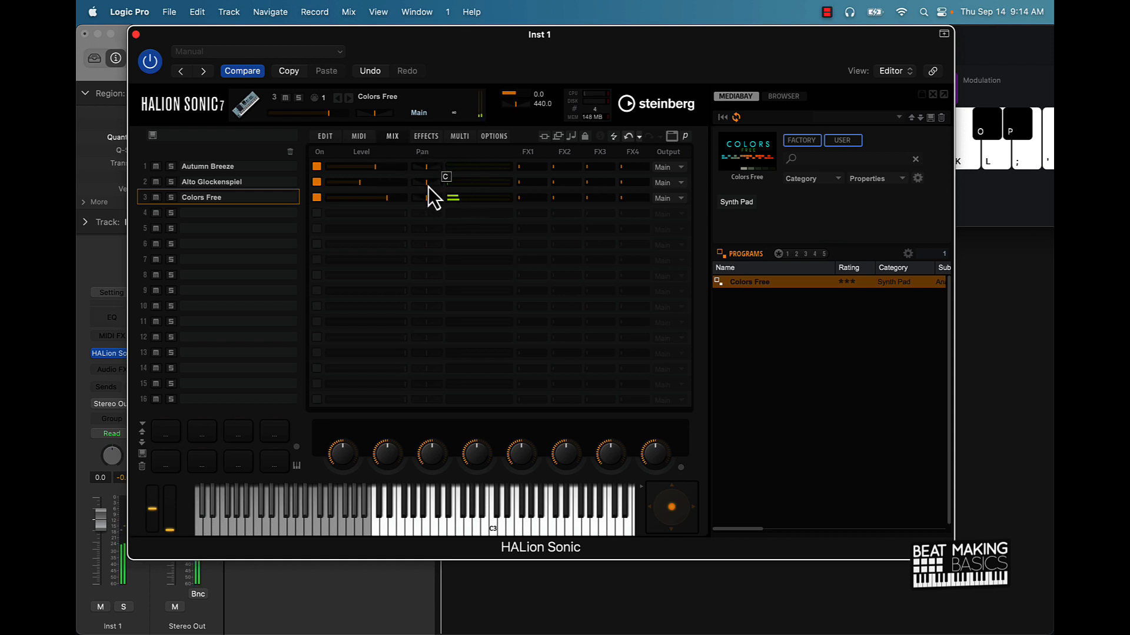
left_click_drag(421, 181, 421, 171)
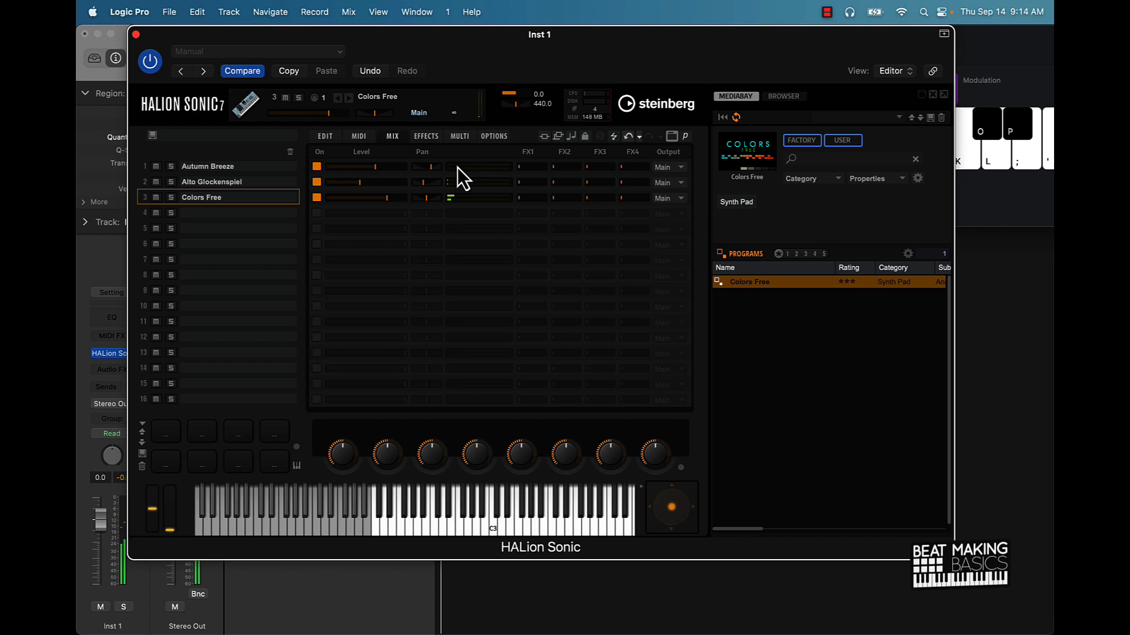
left_click(426, 137)
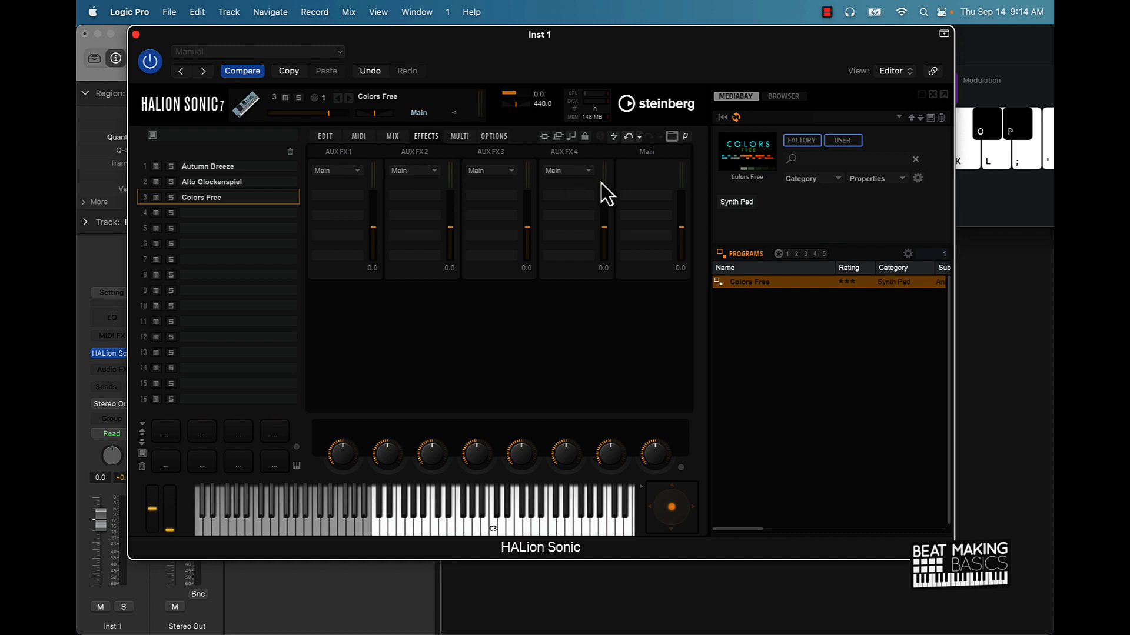
Load a Flanger onto AUX FX3 and raise a slot's FX3 send in the mixer
left_click(489, 169)
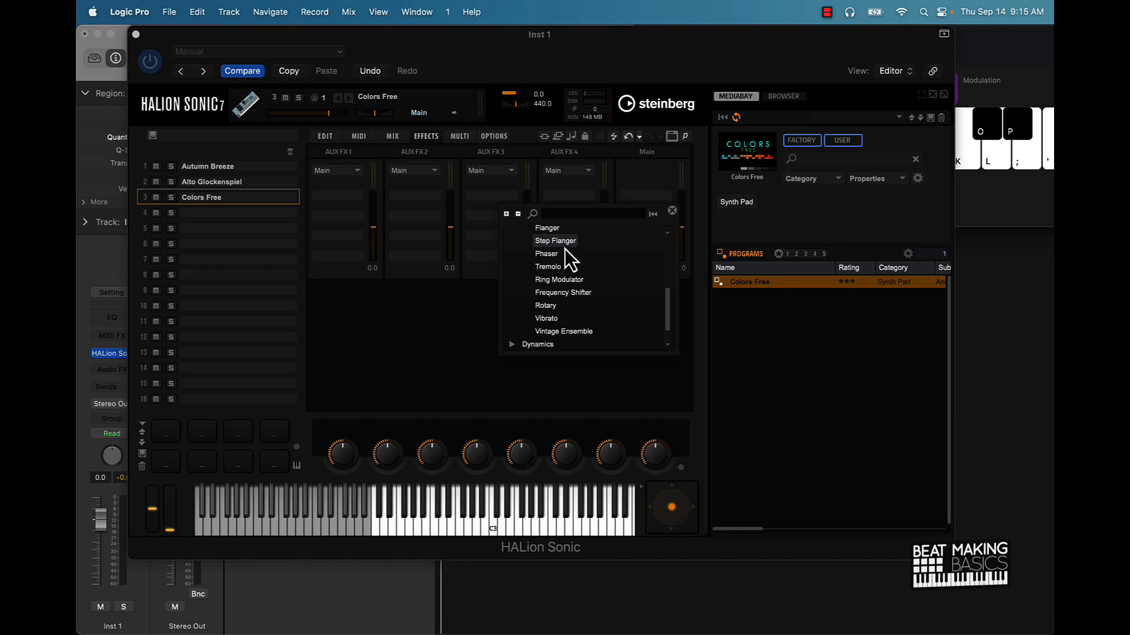
left_click(547, 227)
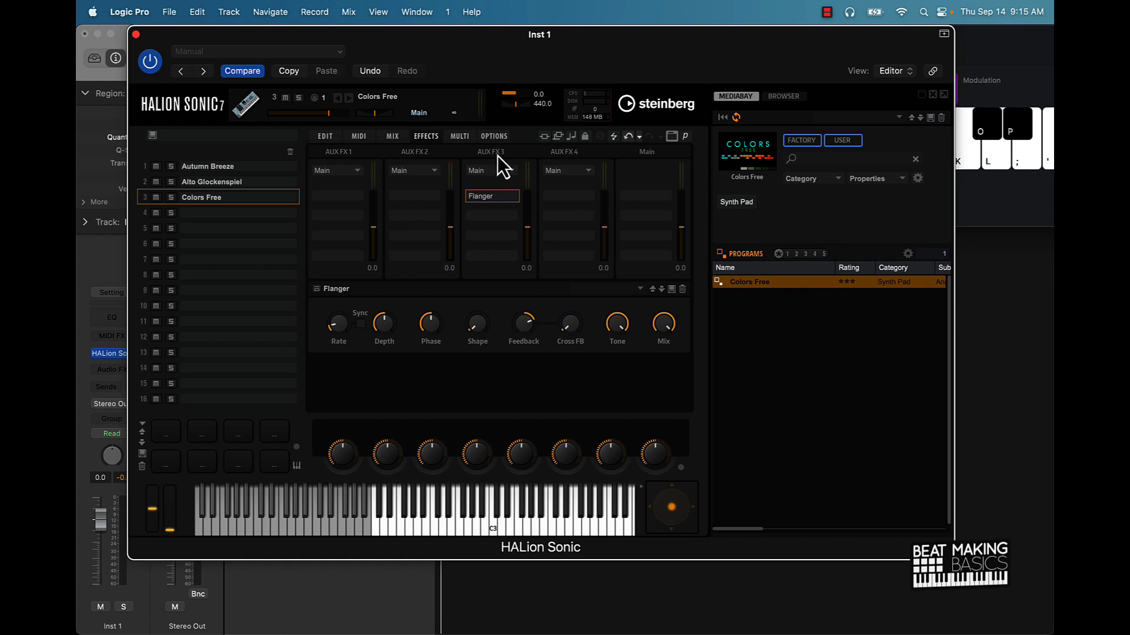
mouse_move(393, 137)
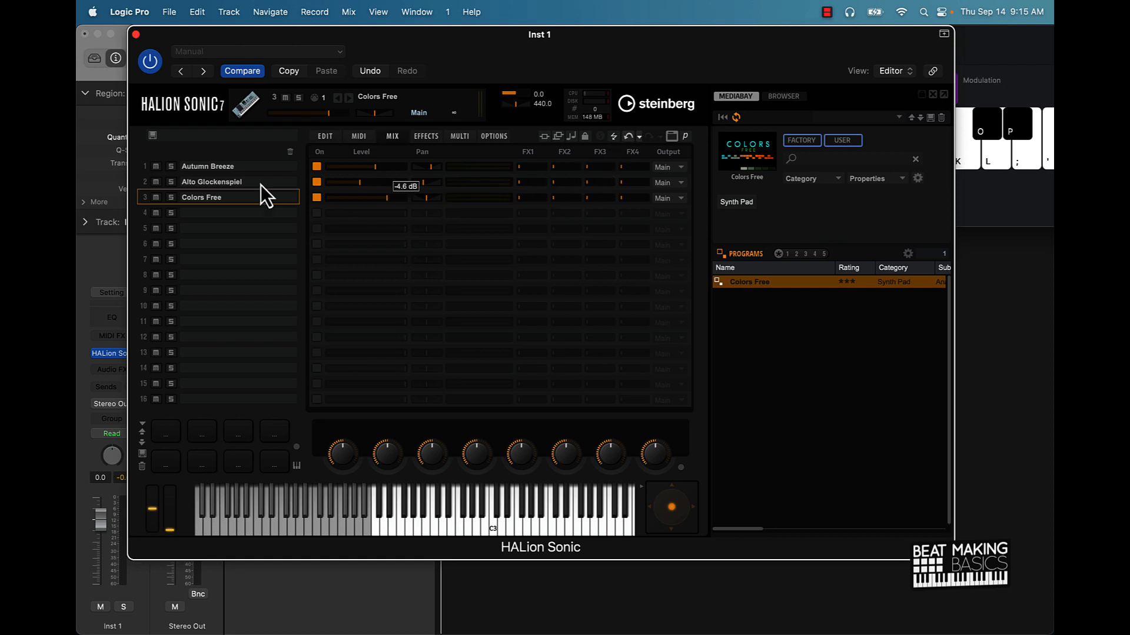
mouse_move(169, 197)
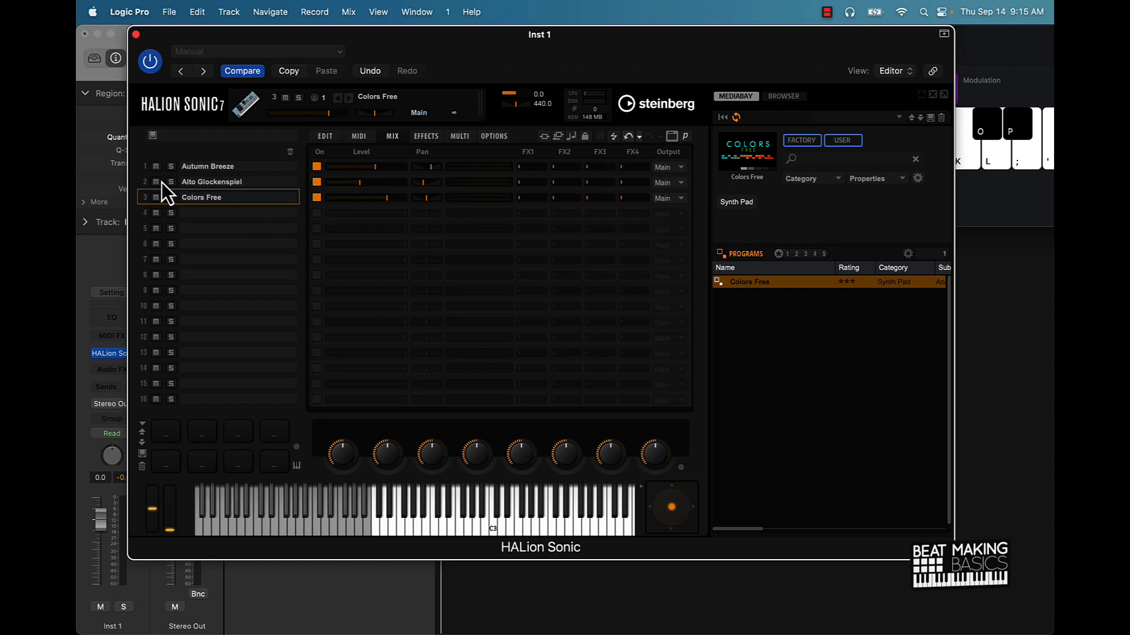
mouse_move(165, 188)
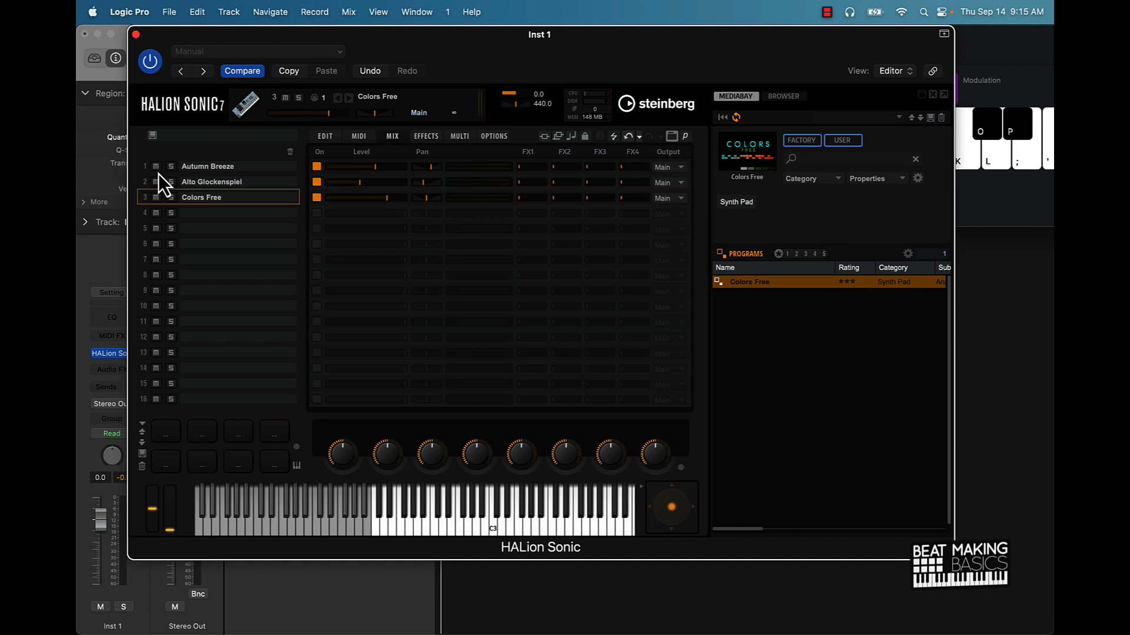
left_click(155, 182)
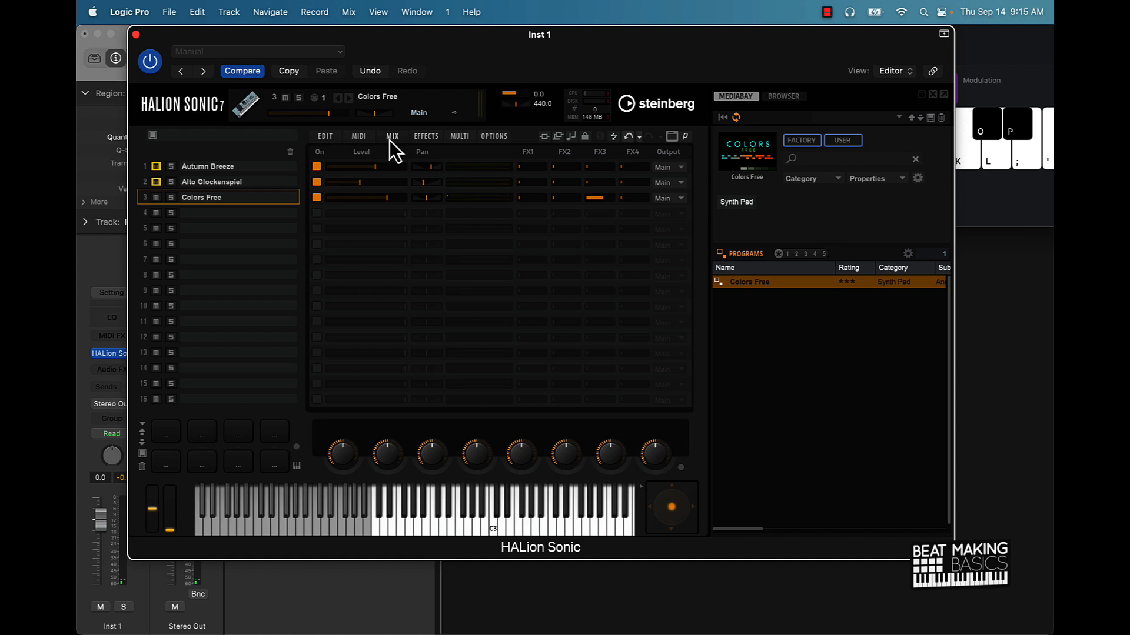
Replace the Flanger on AUX FX3 with the Step Flanger and return to the mixer
left_click(424, 137)
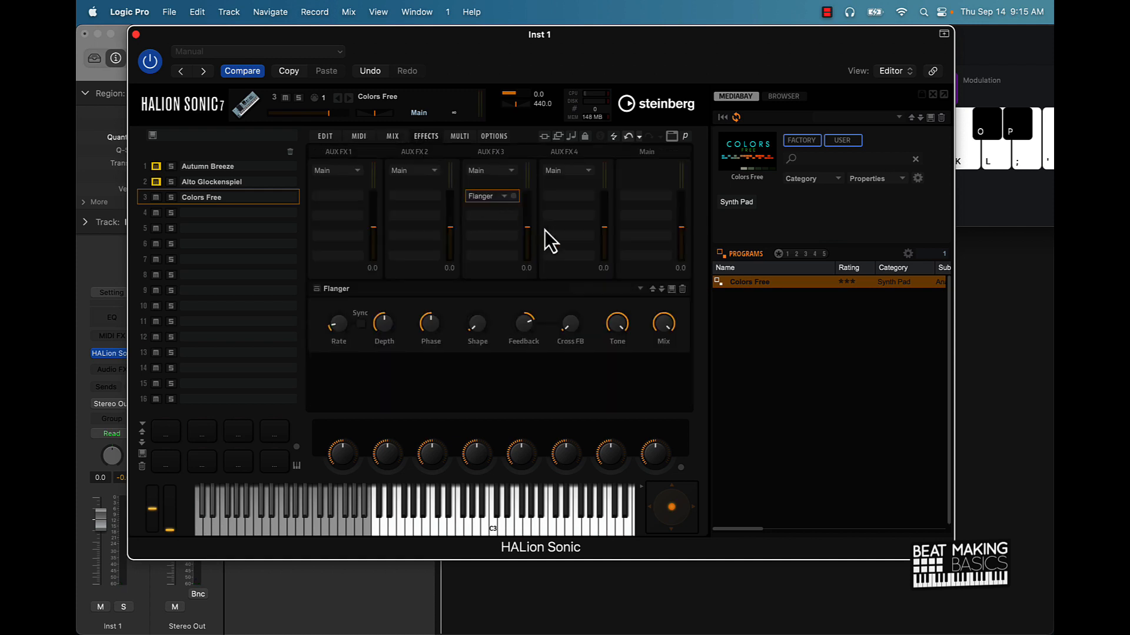
left_click(491, 197)
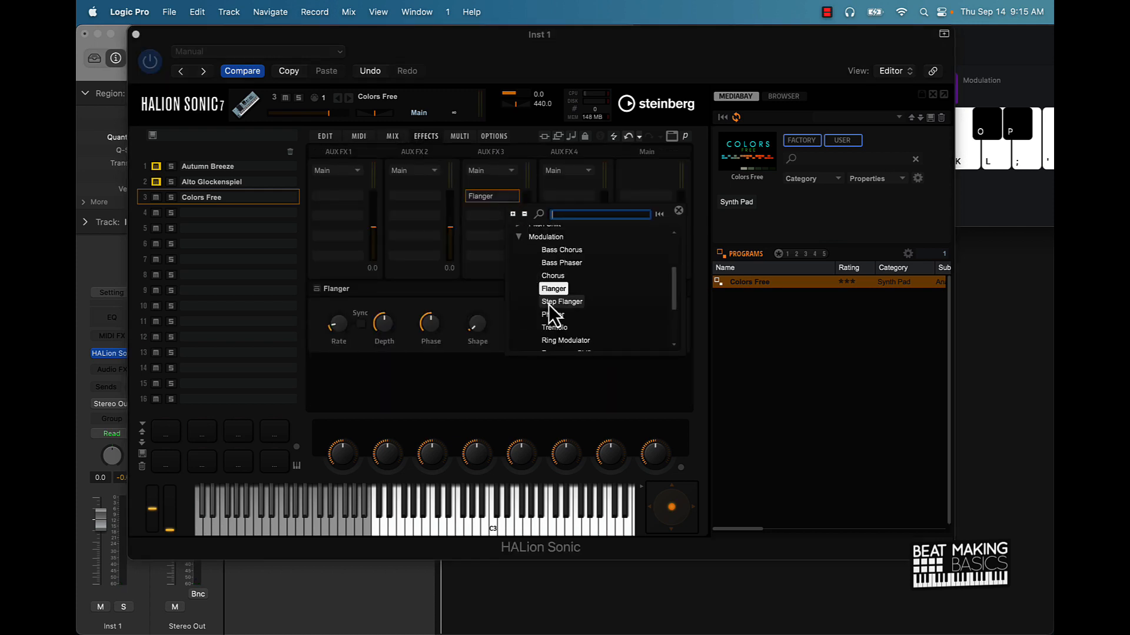
left_click(562, 302)
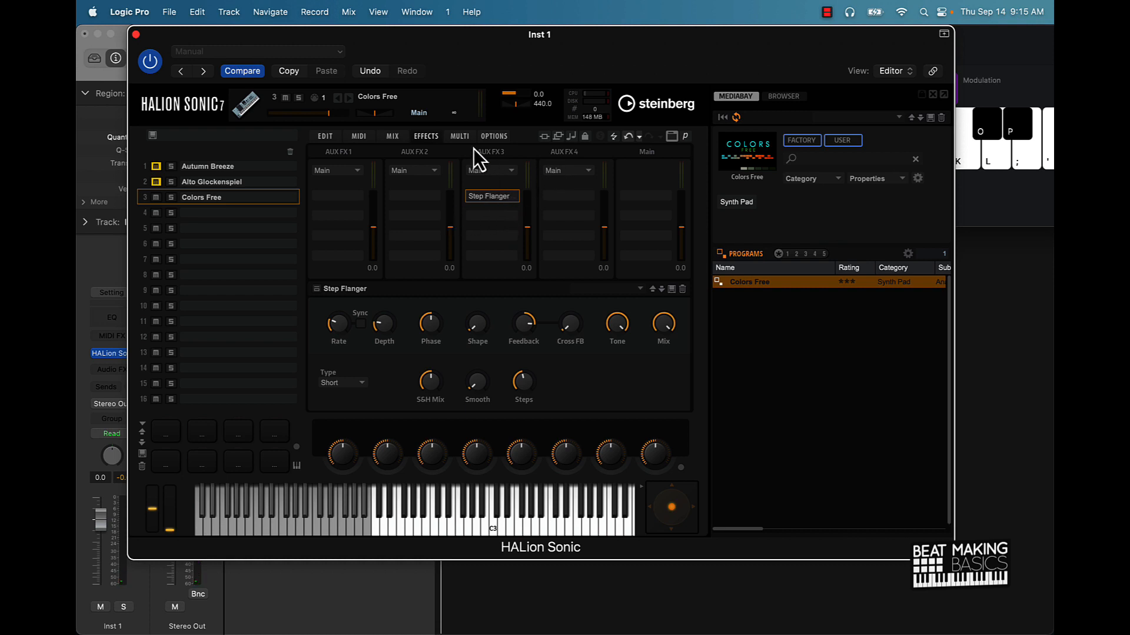
left_click(392, 135)
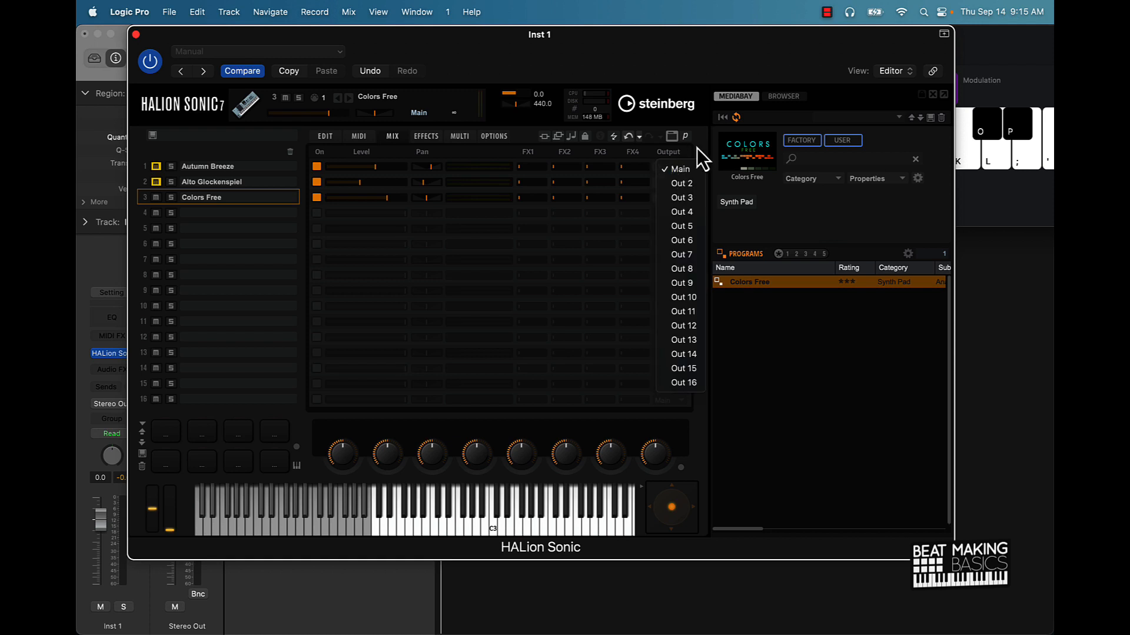
left_click(678, 169)
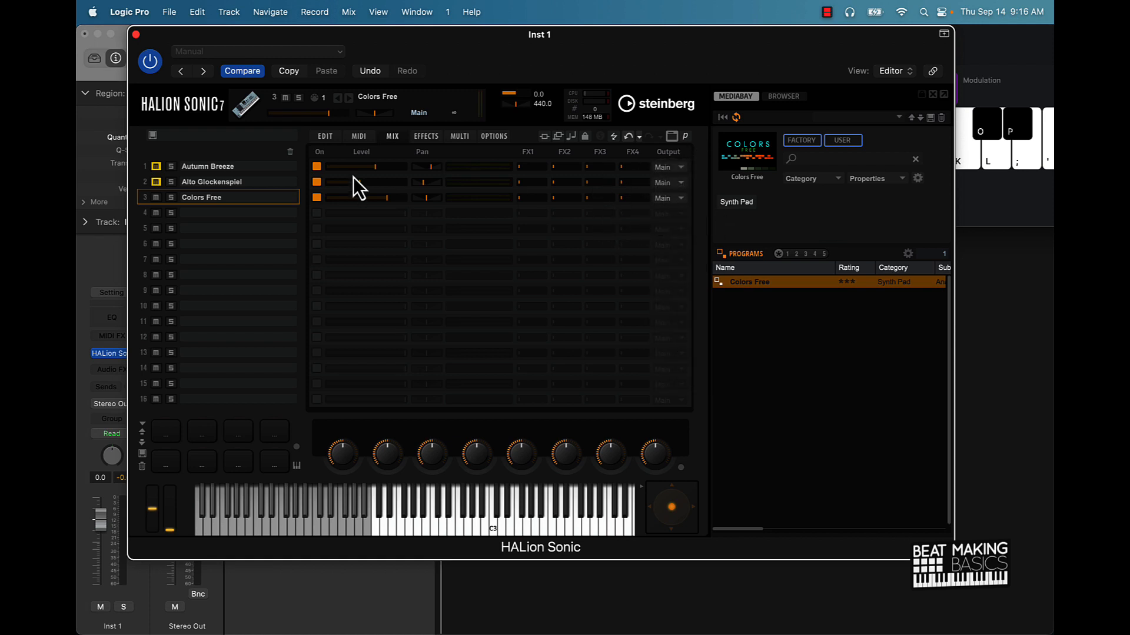
left_click(493, 136)
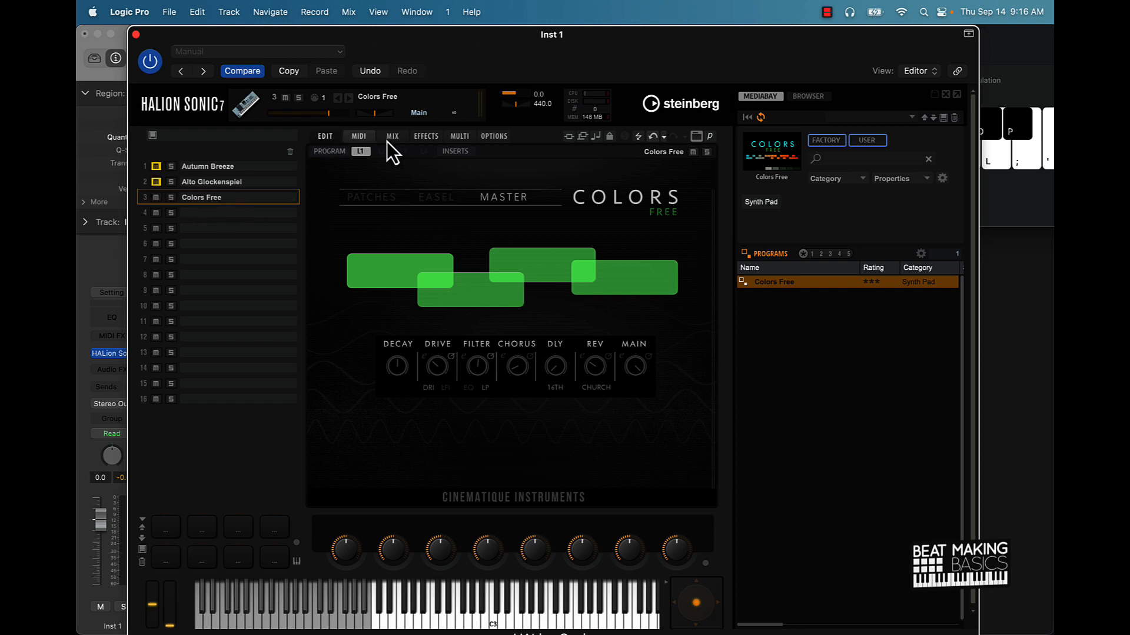
left_click(392, 136)
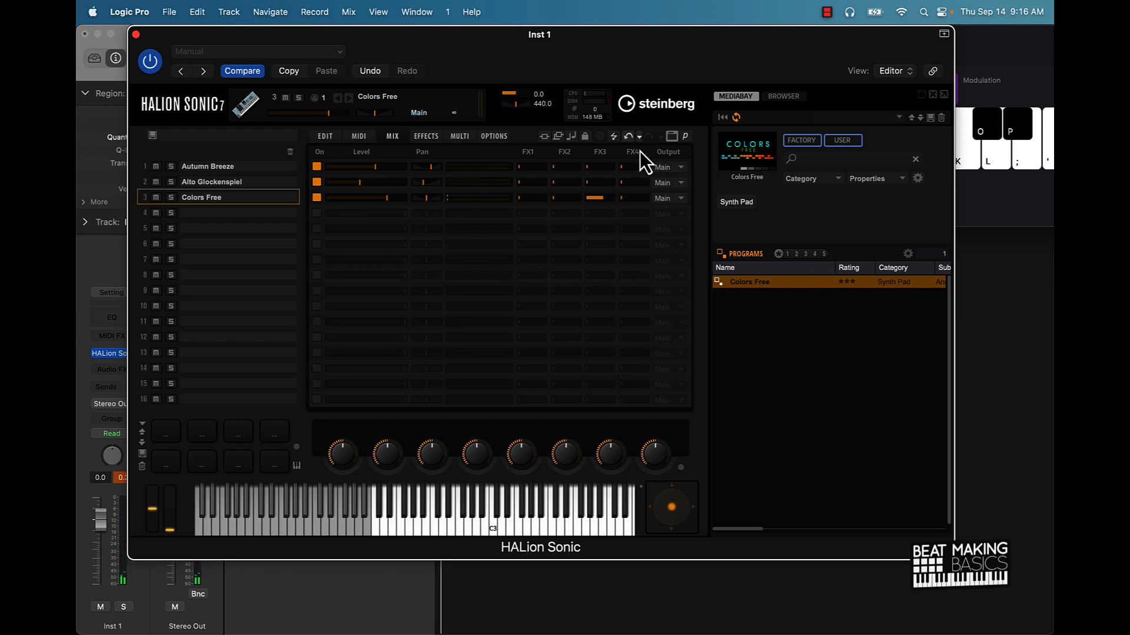
mouse_move(694, 319)
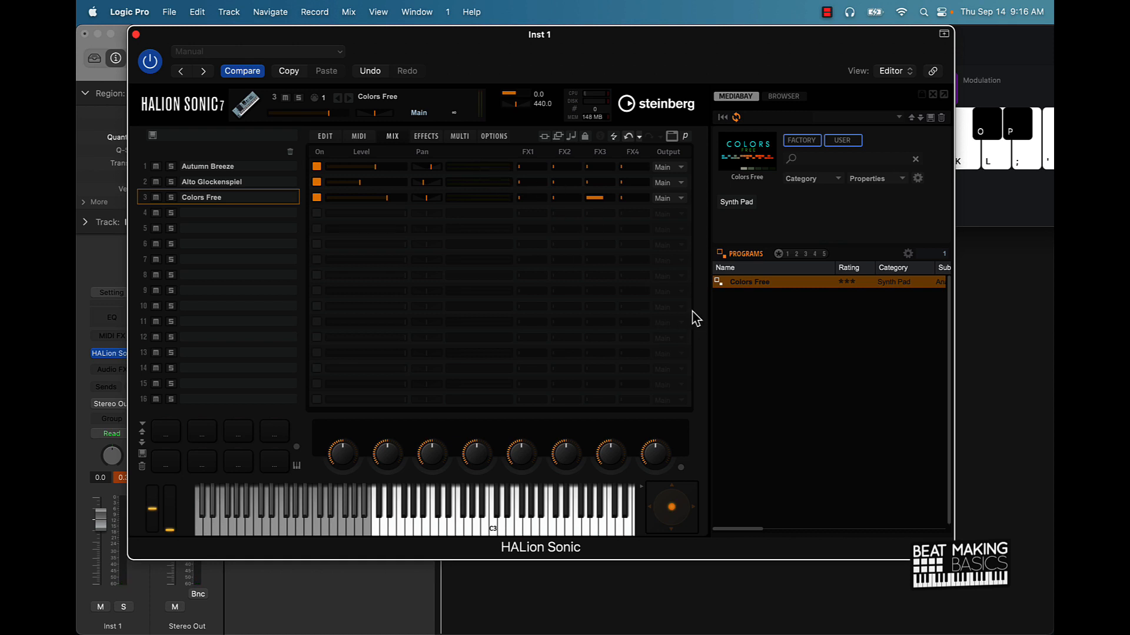
mouse_move(292, 154)
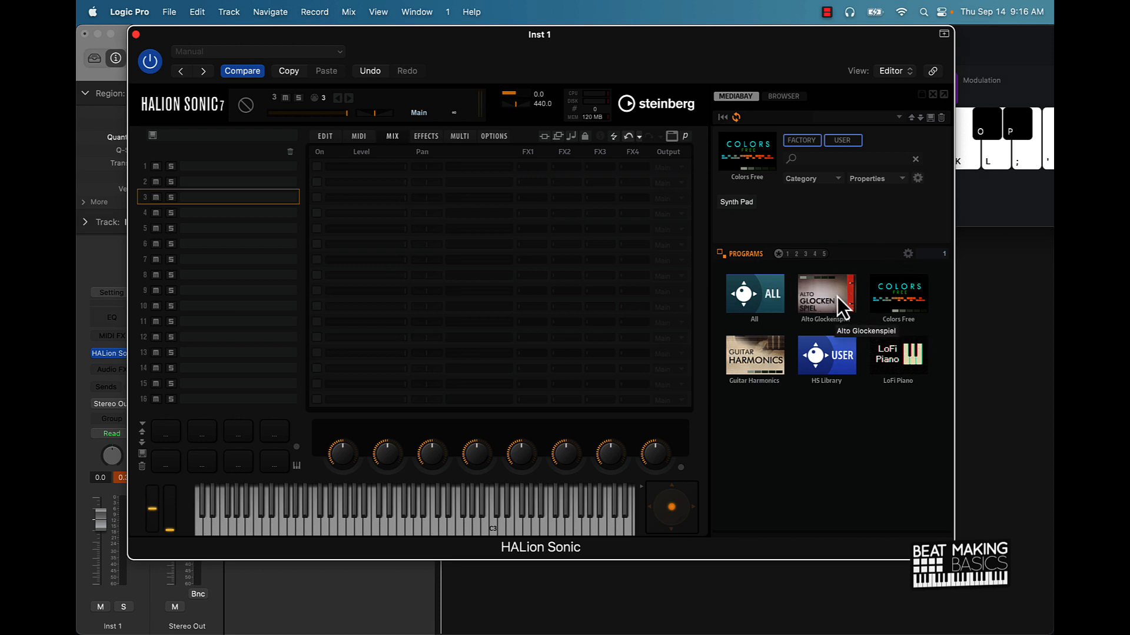
mouse_move(772, 369)
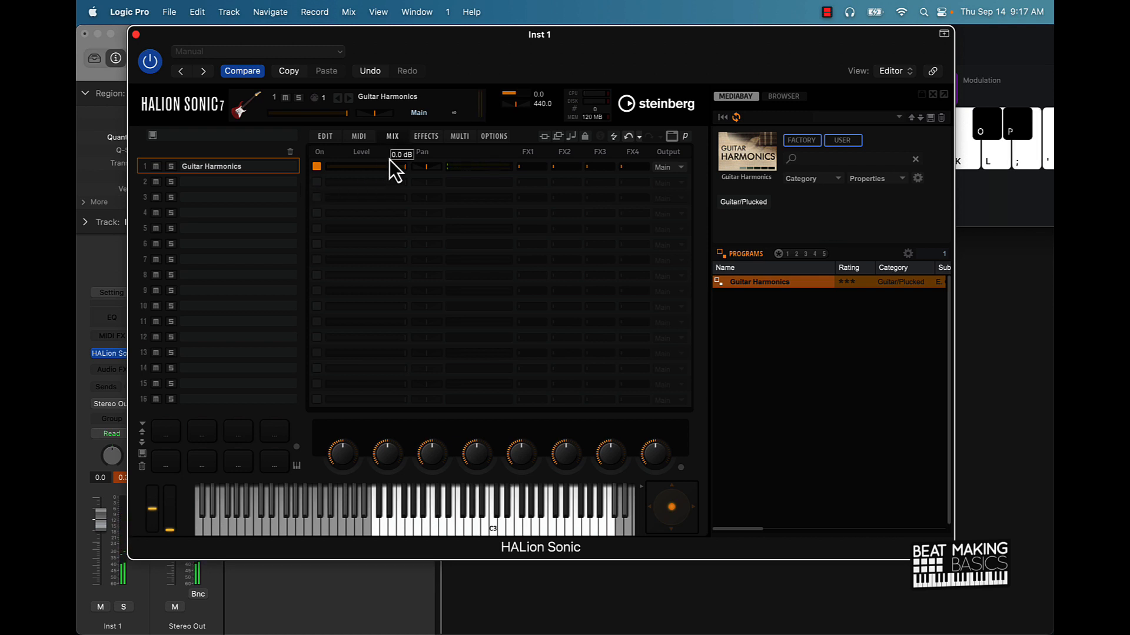
mouse_move(425, 136)
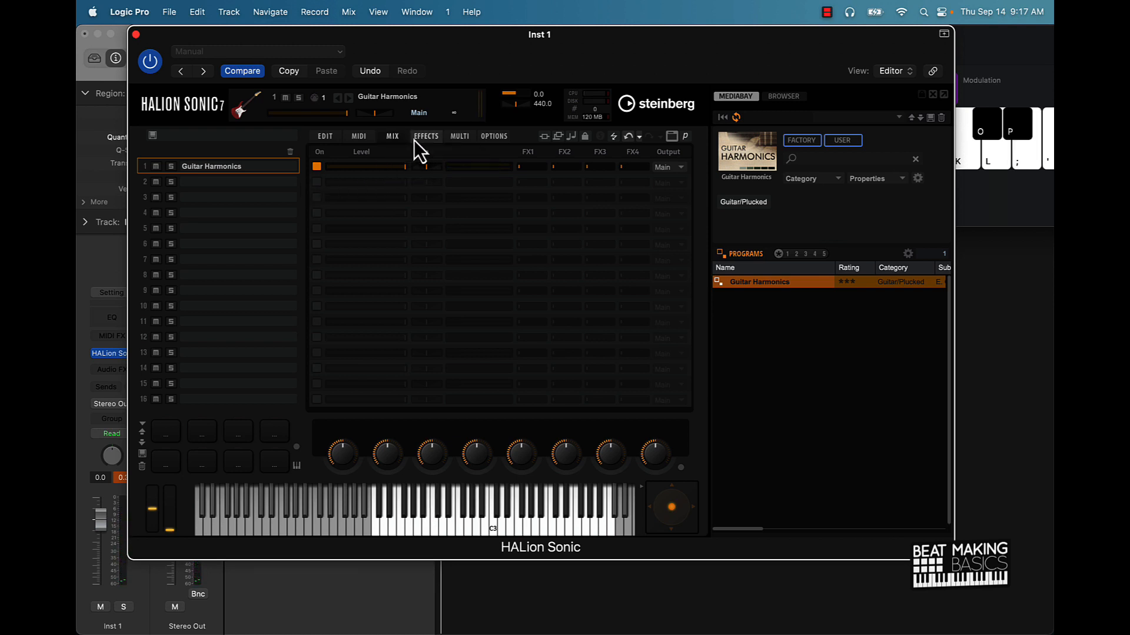
Check the aux-bus effects and mixer for Guitar Harmonics, then show its instrument controls
left_click(392, 135)
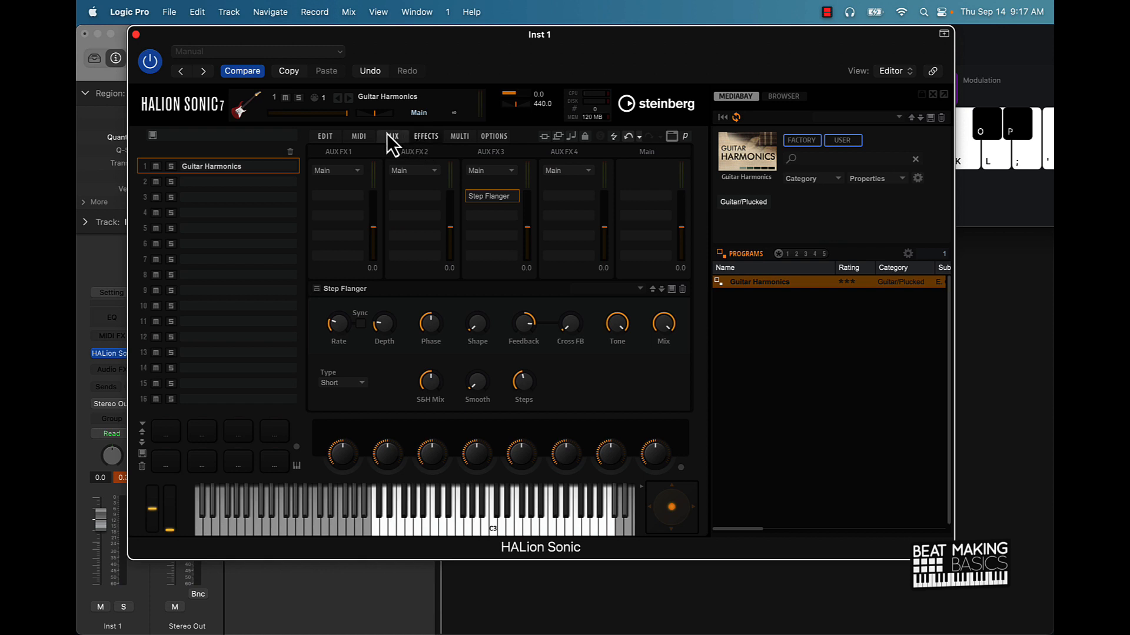
left_click(392, 135)
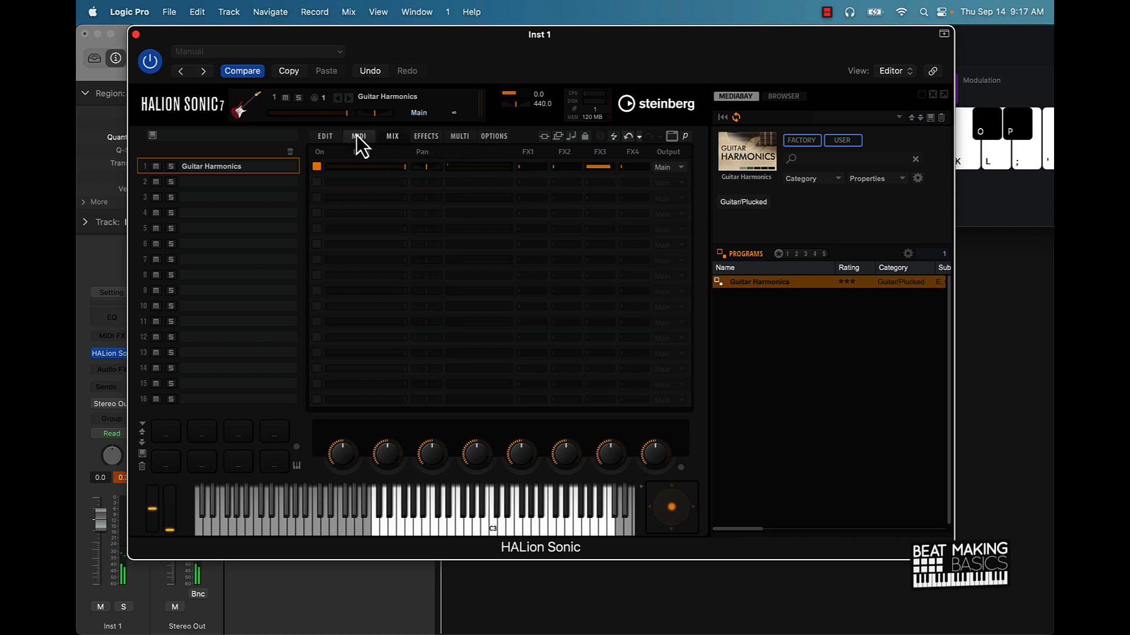
left_click(325, 136)
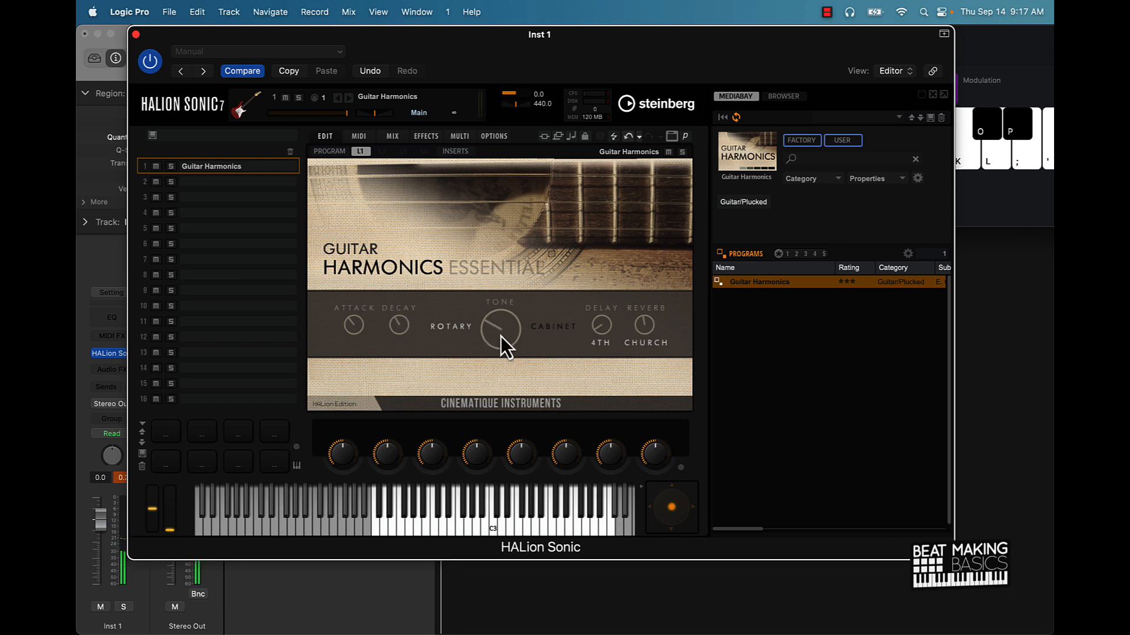
mouse_move(612, 339)
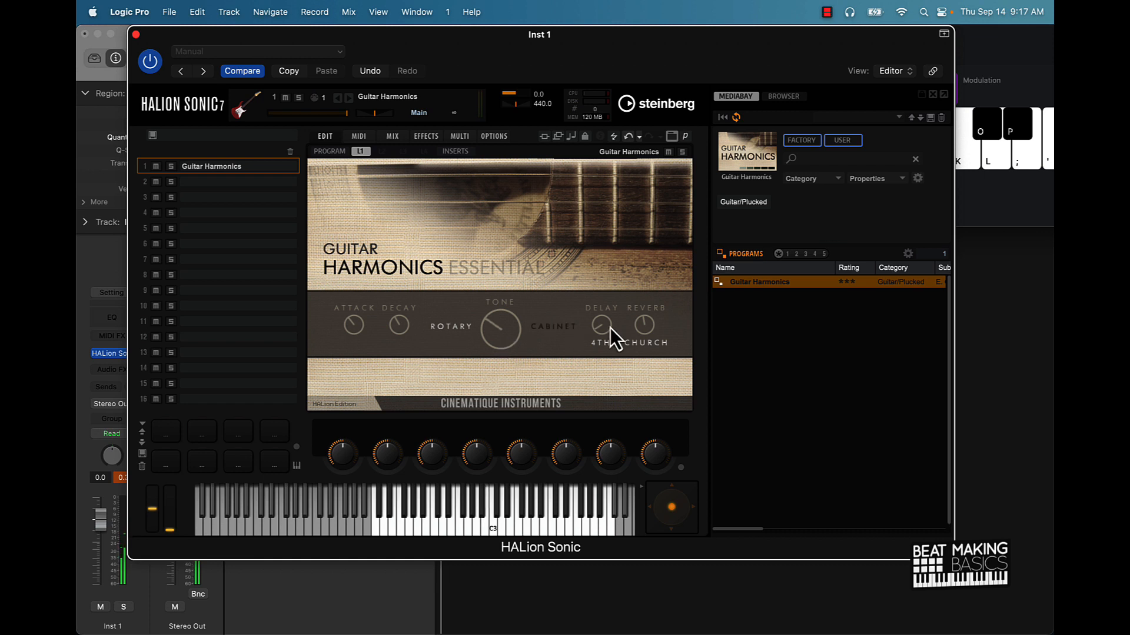